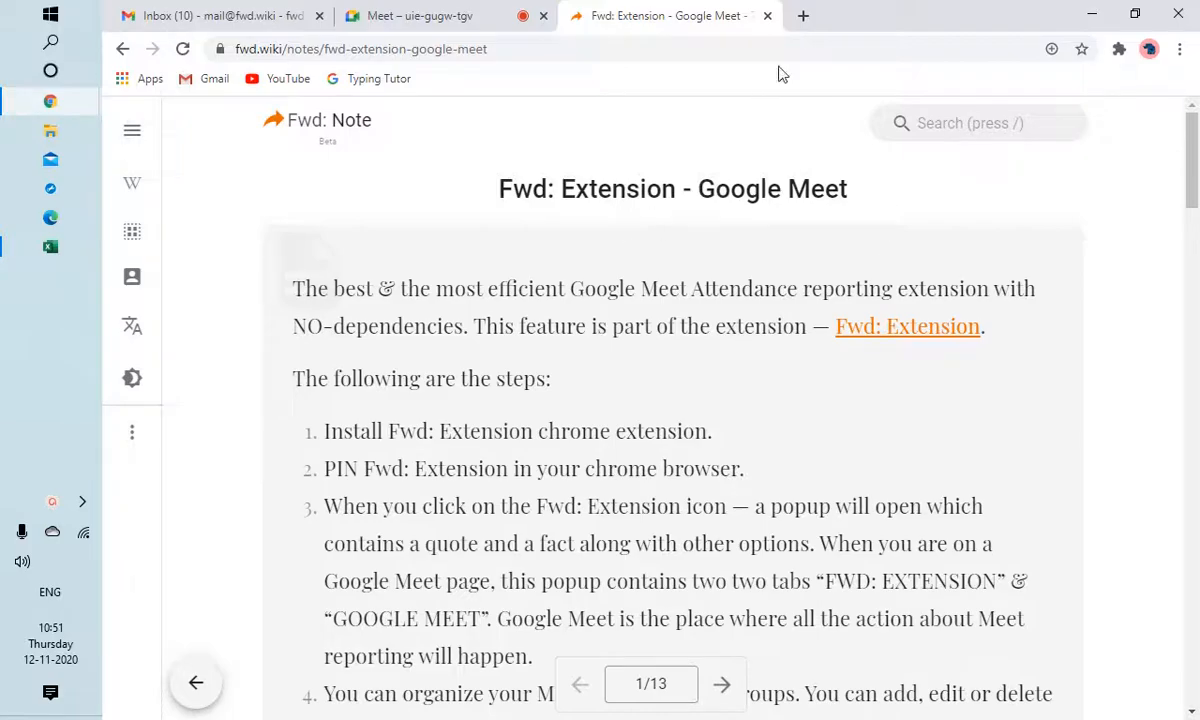
# - Open a new browser tab showing the Google search page
pyautogui.click(804, 16)
pyautogui.write('google.com')
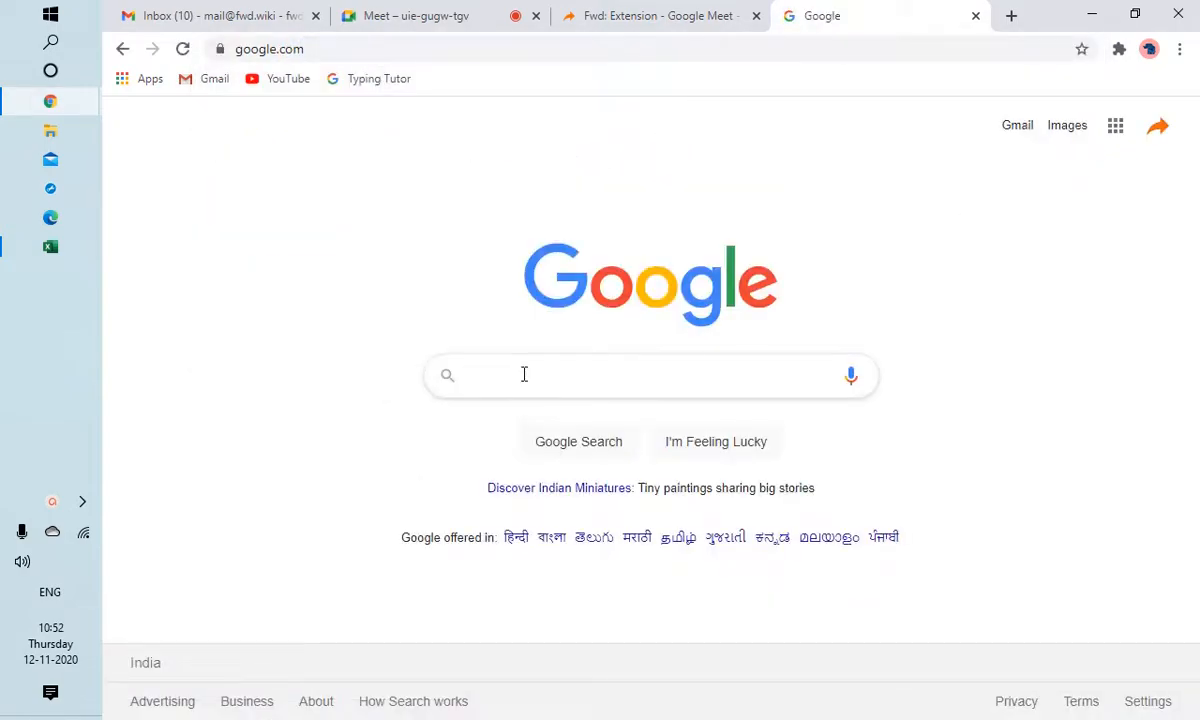
# - Search Google for 'Fwd Exten' and open the Fwd: Extension Chrome Web Store result
pyautogui.write('Fwd Exten')
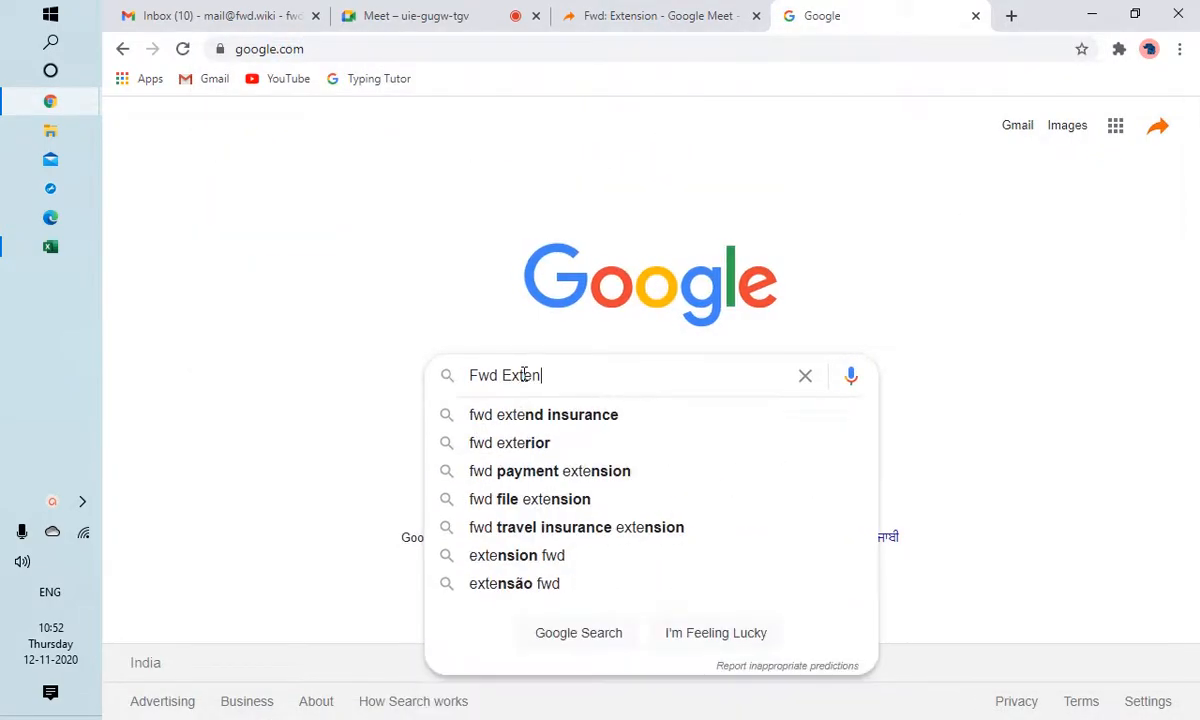
pyautogui.press('Enter')
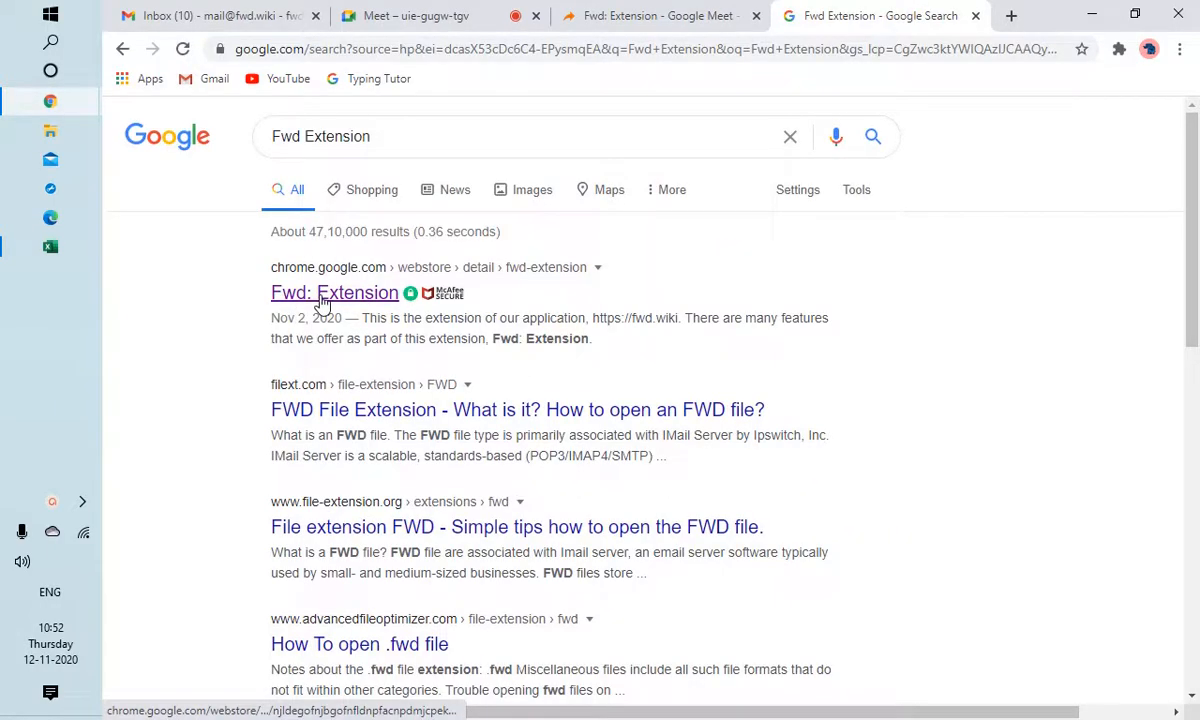
pyautogui.click(334, 292)
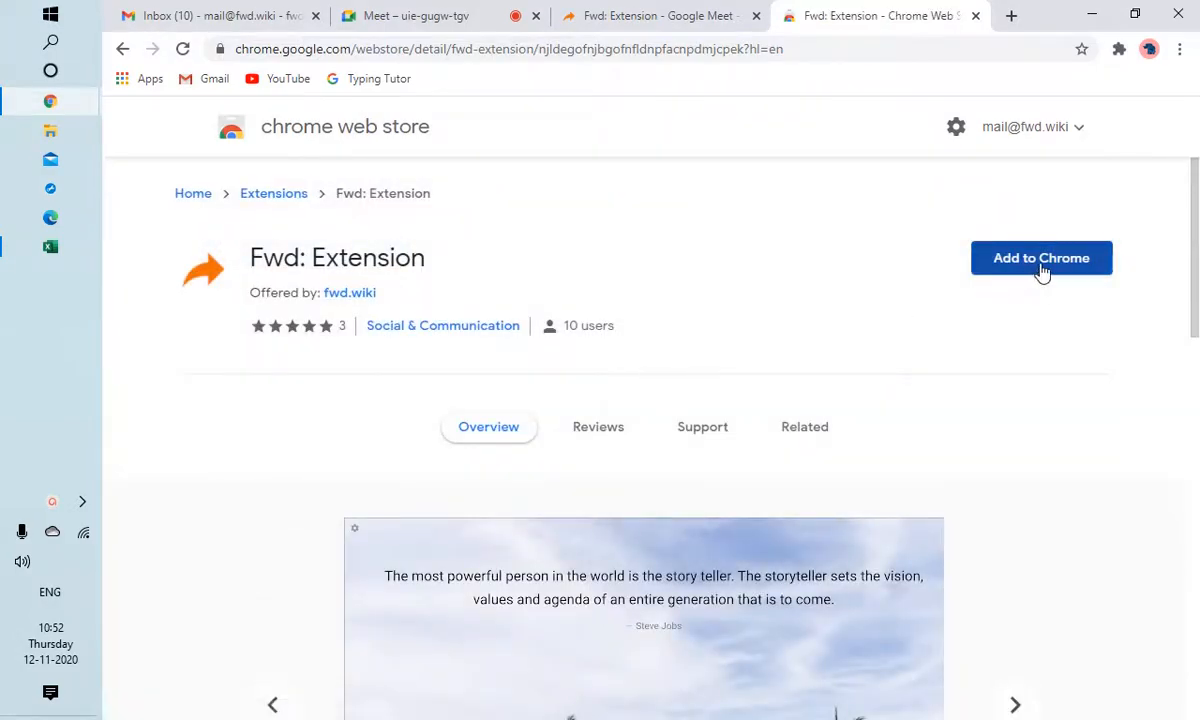
# - Add Fwd: Extension to Chrome, confirming the install and dismissing the added notice
pyautogui.click(1040, 258)
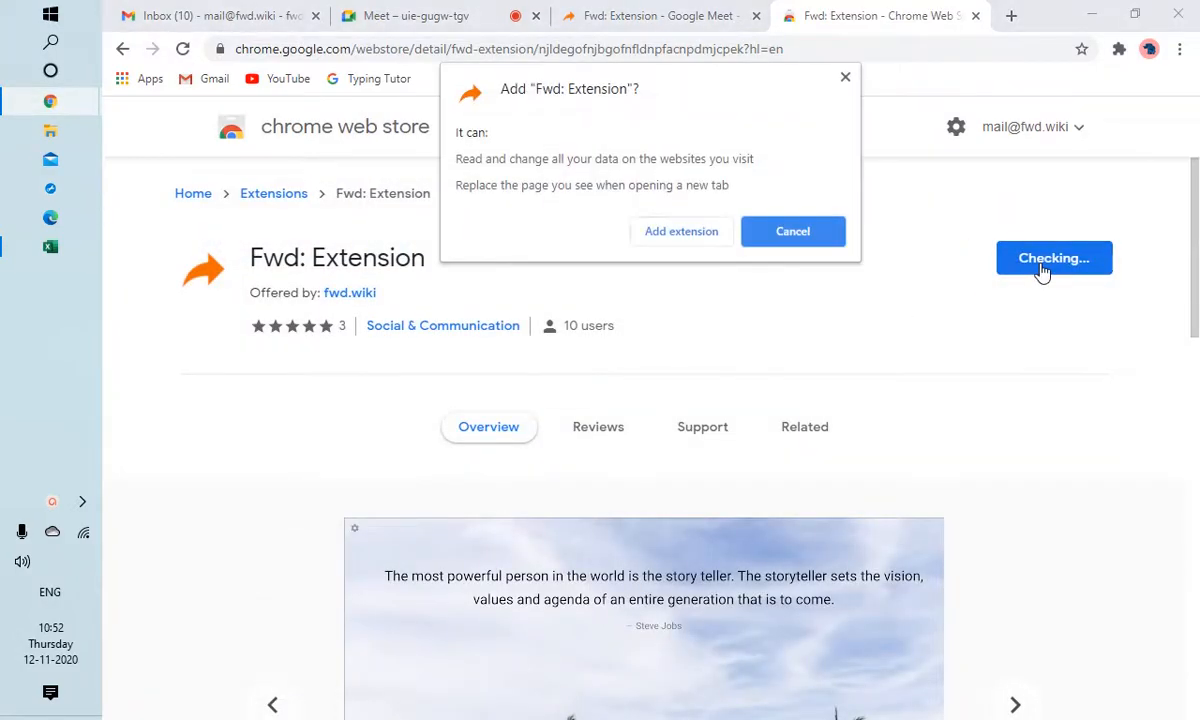
pyautogui.click(680, 232)
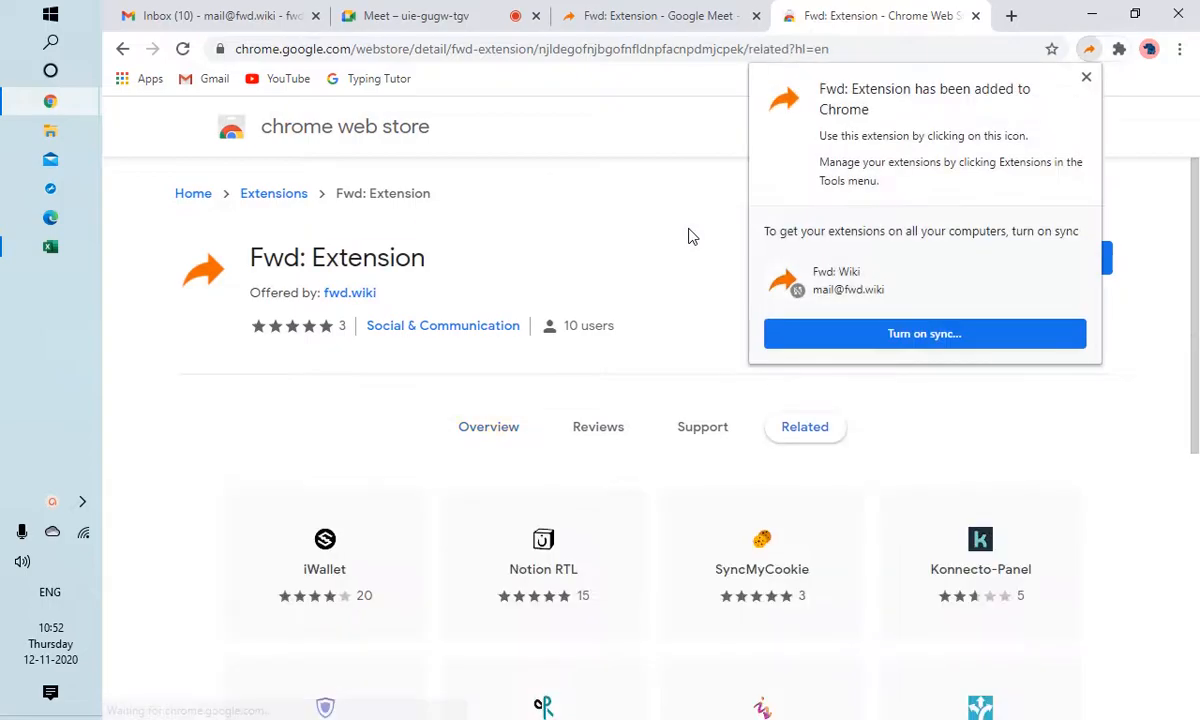
pyautogui.moveTo(1084, 82)
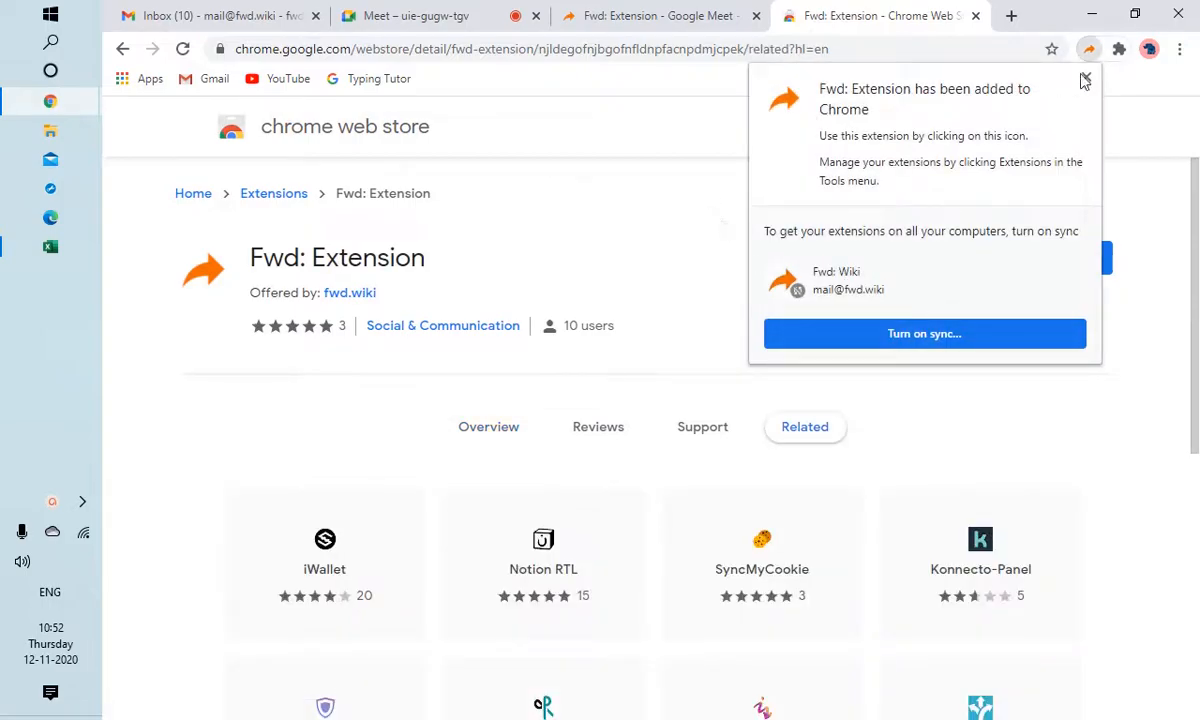
pyautogui.click(1084, 80)
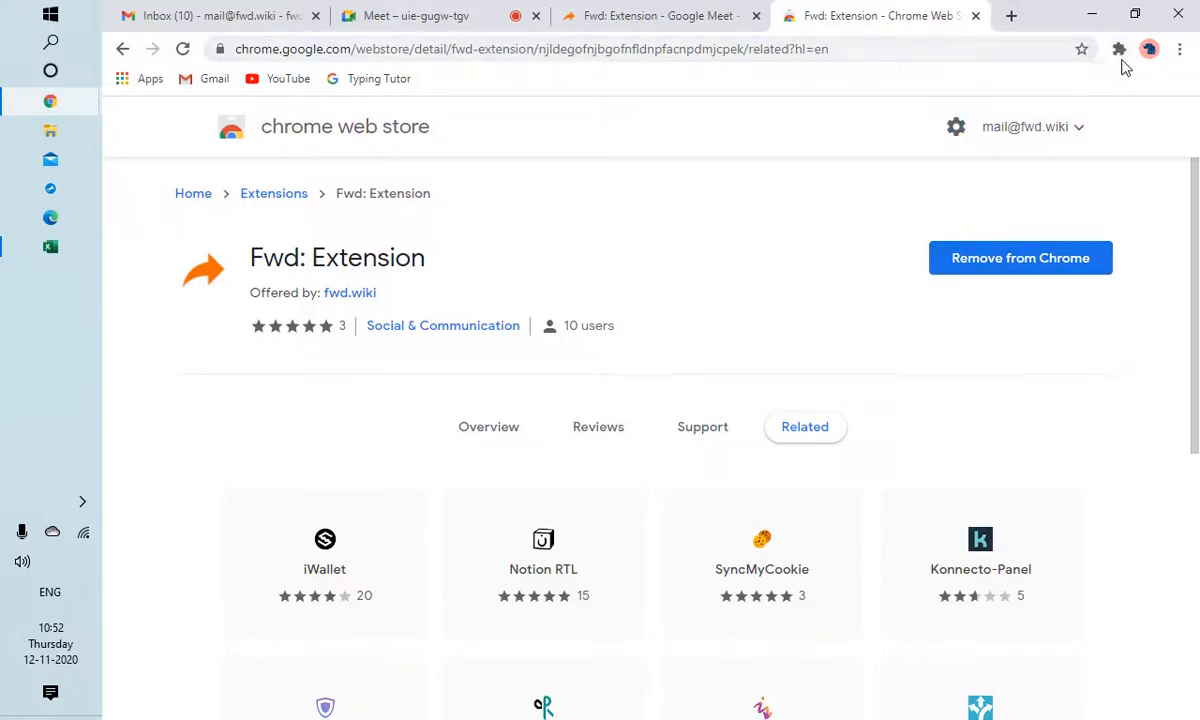
pyautogui.moveTo(1120, 48)
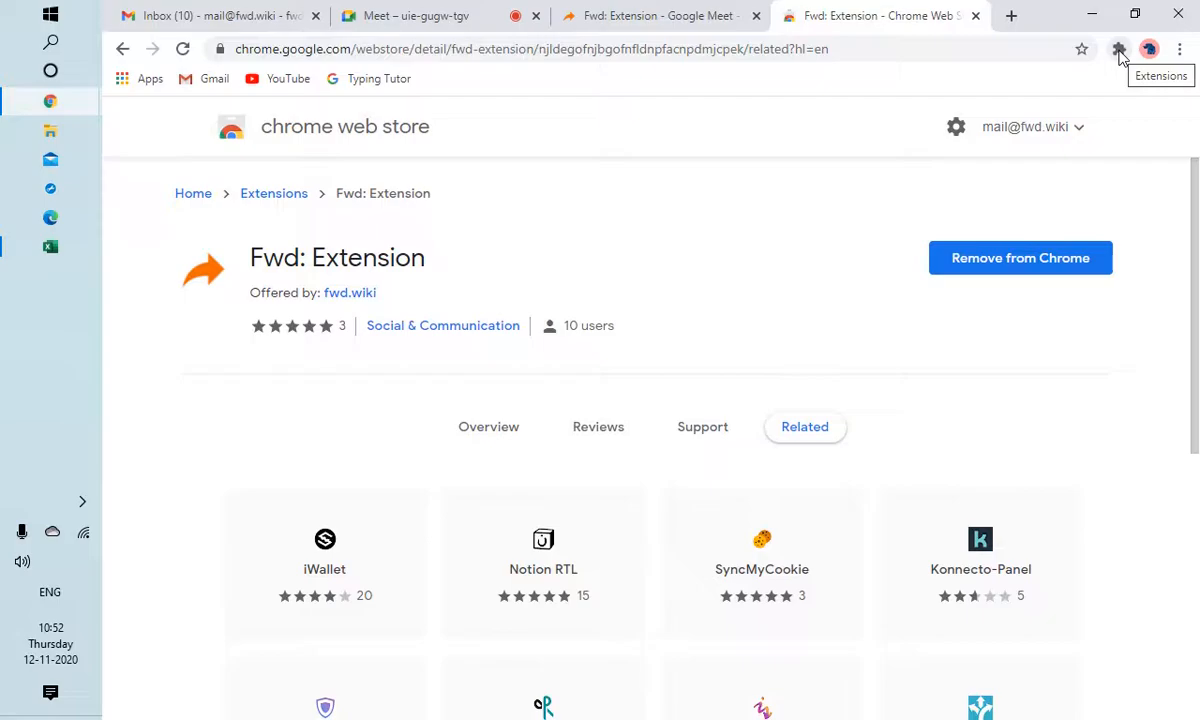
# - Show Chrome's installed extensions list with Fwd: Extension in it
pyautogui.click(1120, 48)
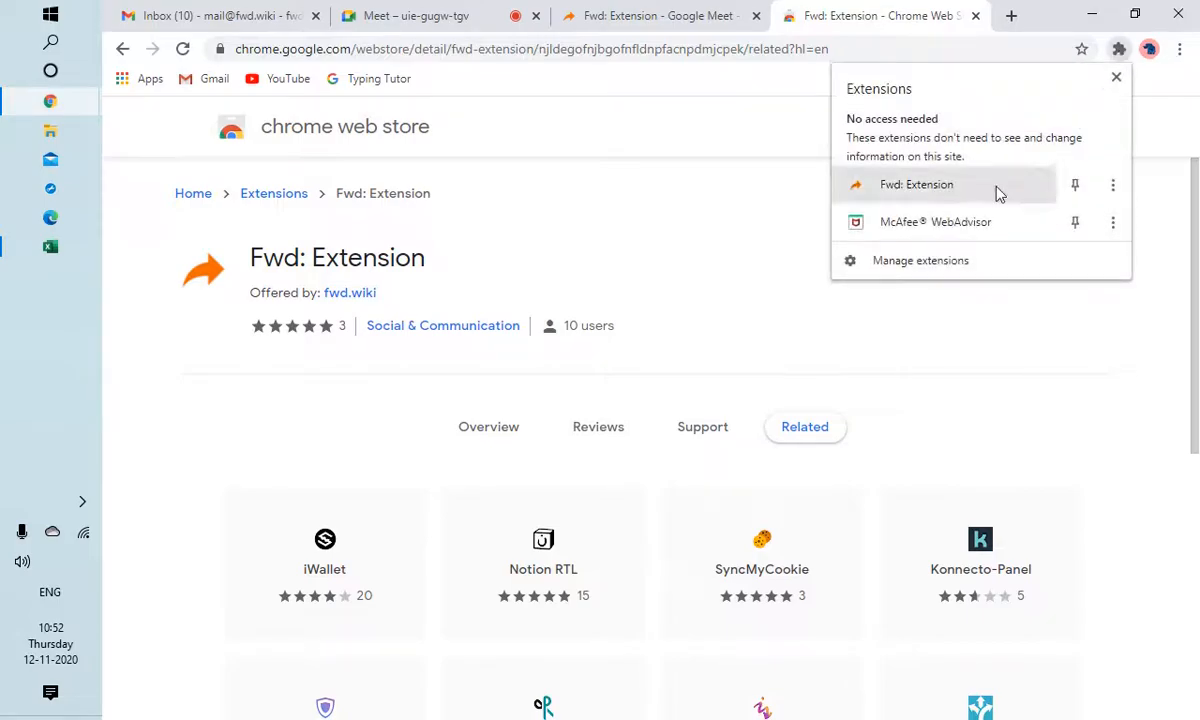
pyautogui.moveTo(1076, 186)
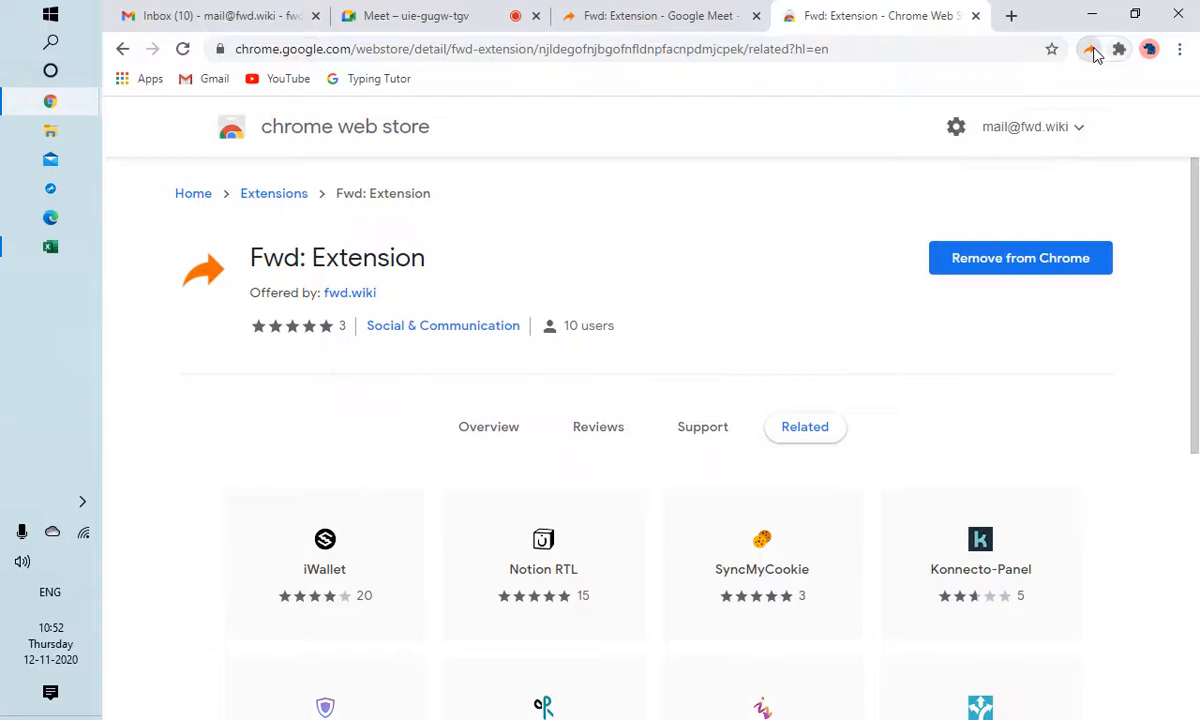
pyautogui.click(1088, 48)
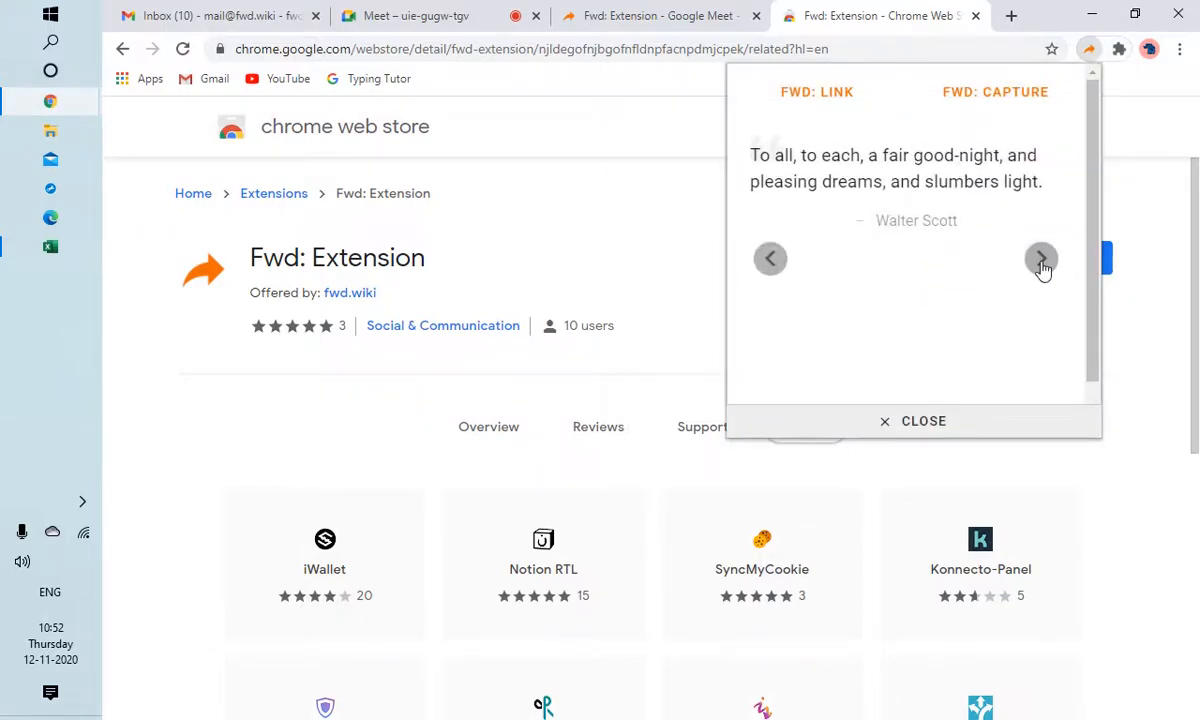
pyautogui.click(770, 258)
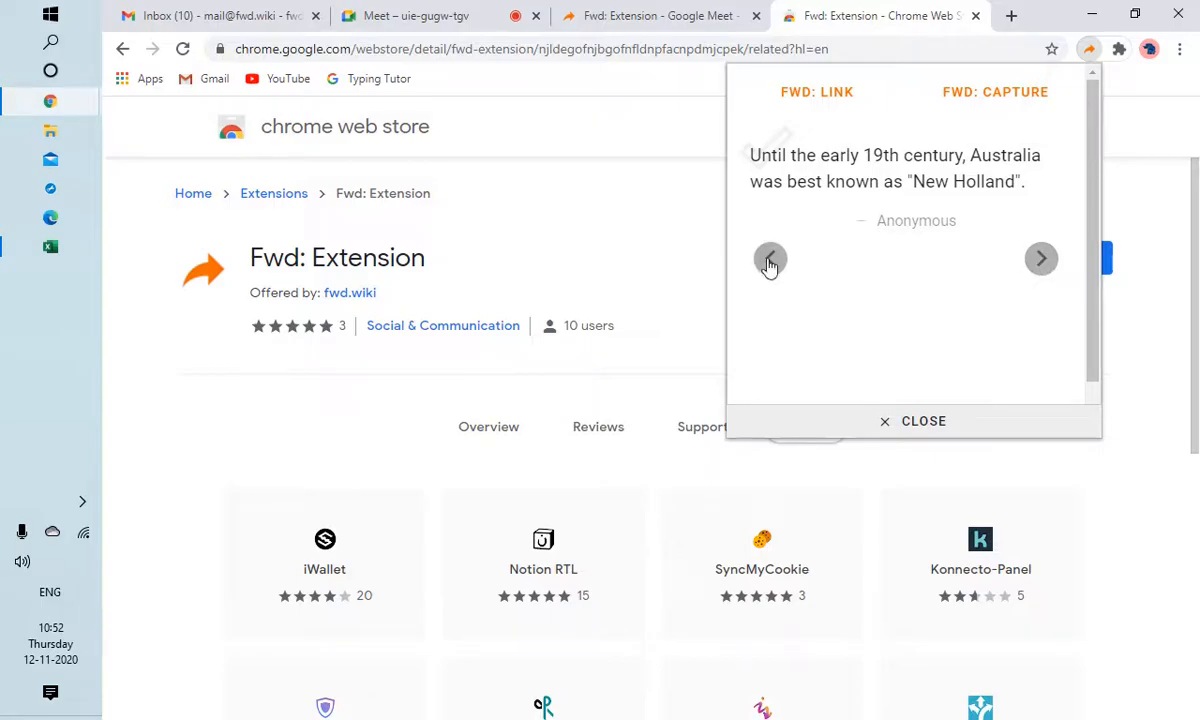
pyautogui.click(912, 420)
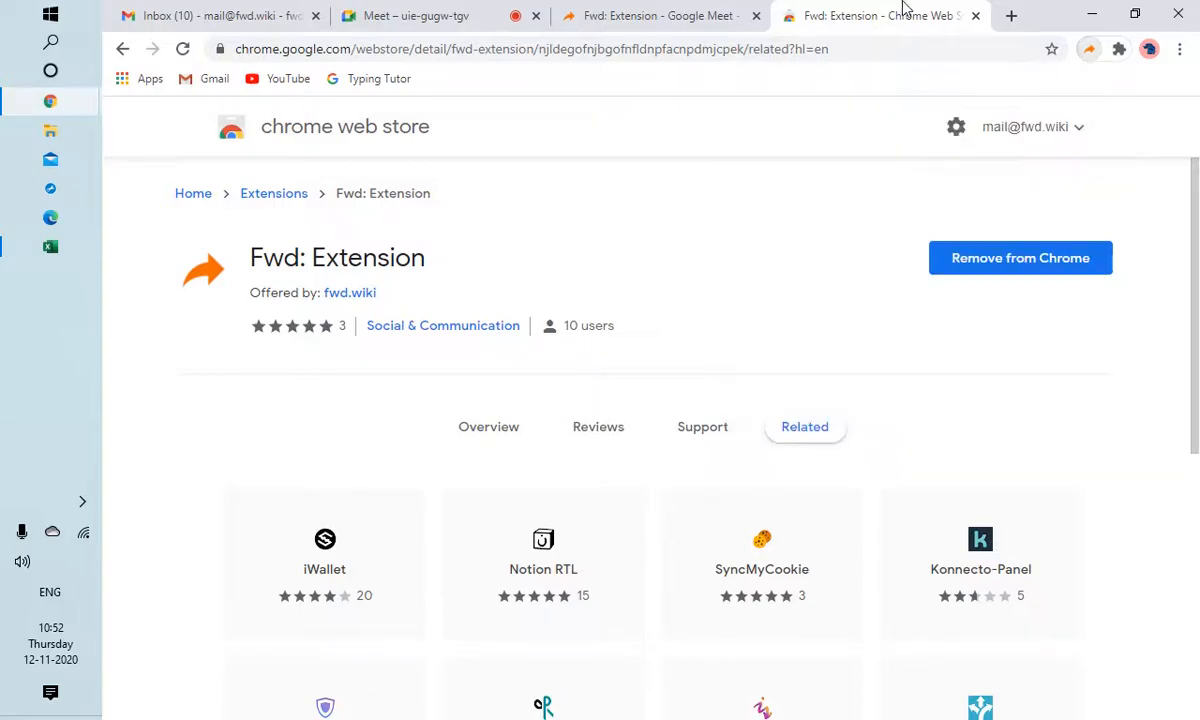
pyautogui.moveTo(846, 14)
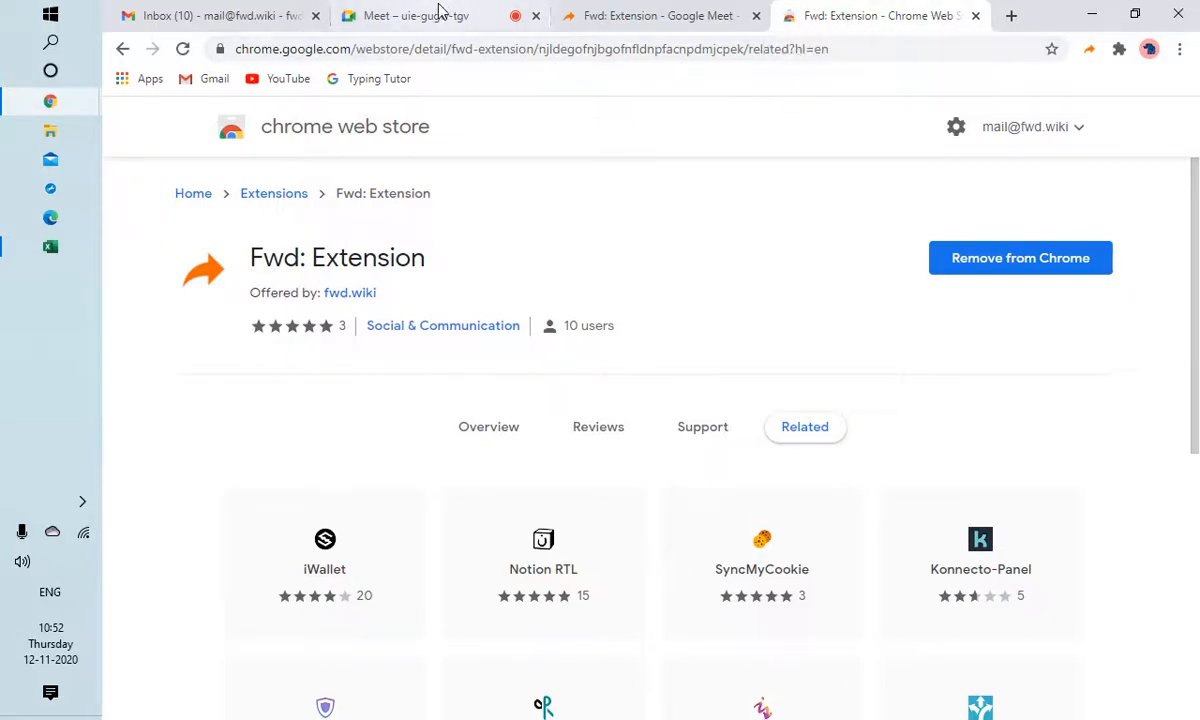
# - Return to the Meet tab, reload it, and turn the camera off on the join screen
pyautogui.click(410, 16)
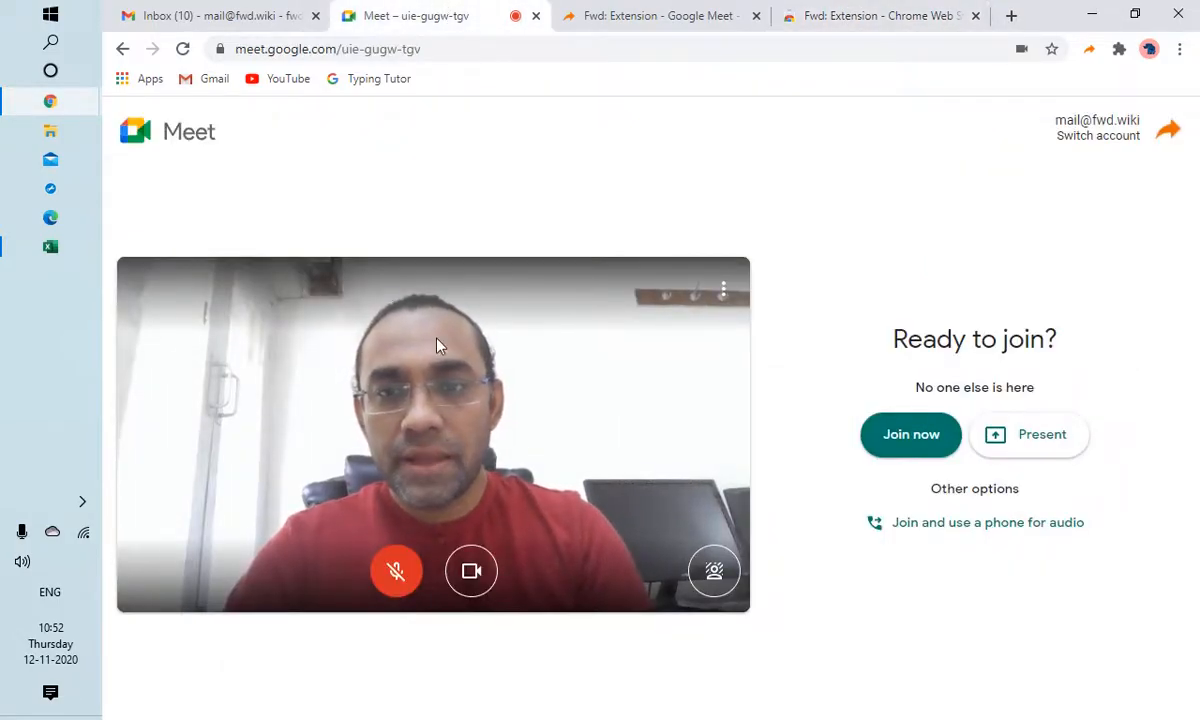
pyautogui.moveTo(472, 572)
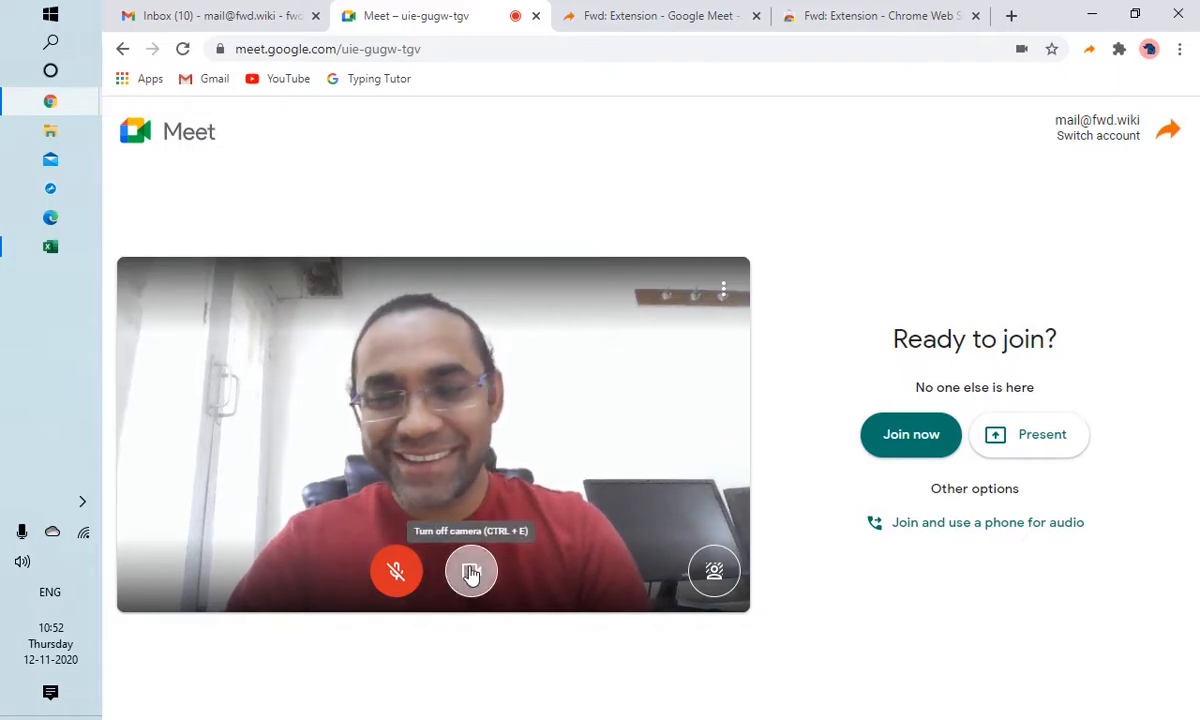
pyautogui.click(472, 570)
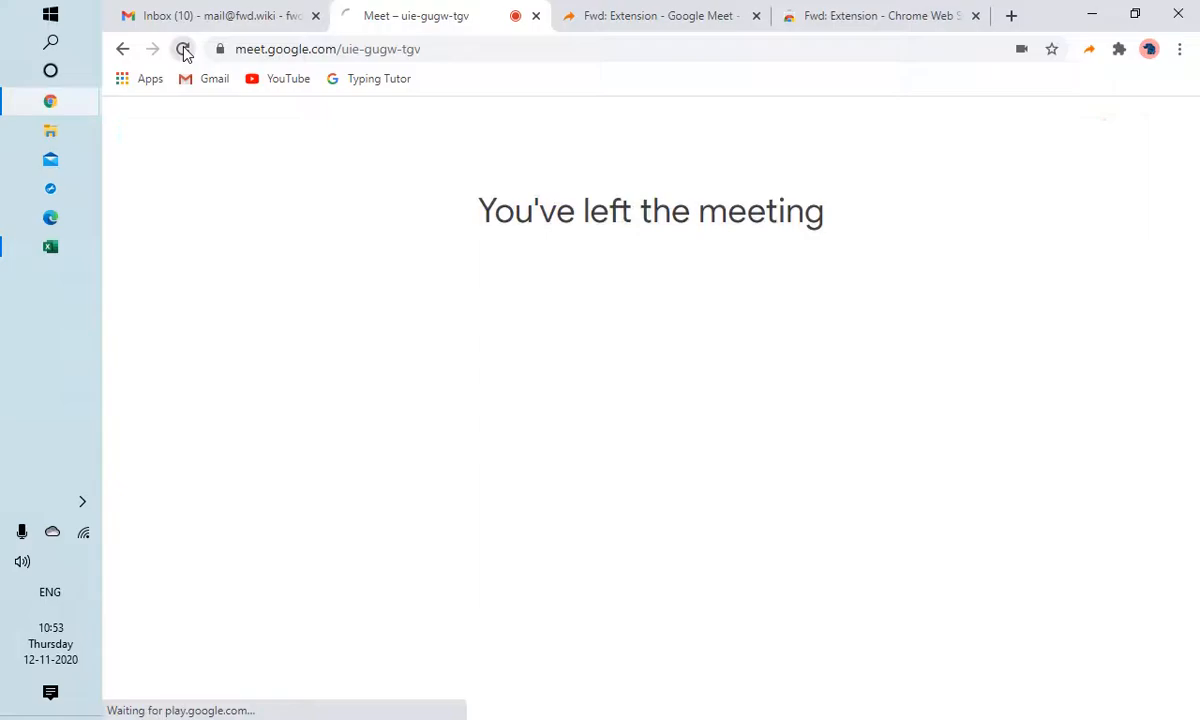
pyautogui.click(184, 48)
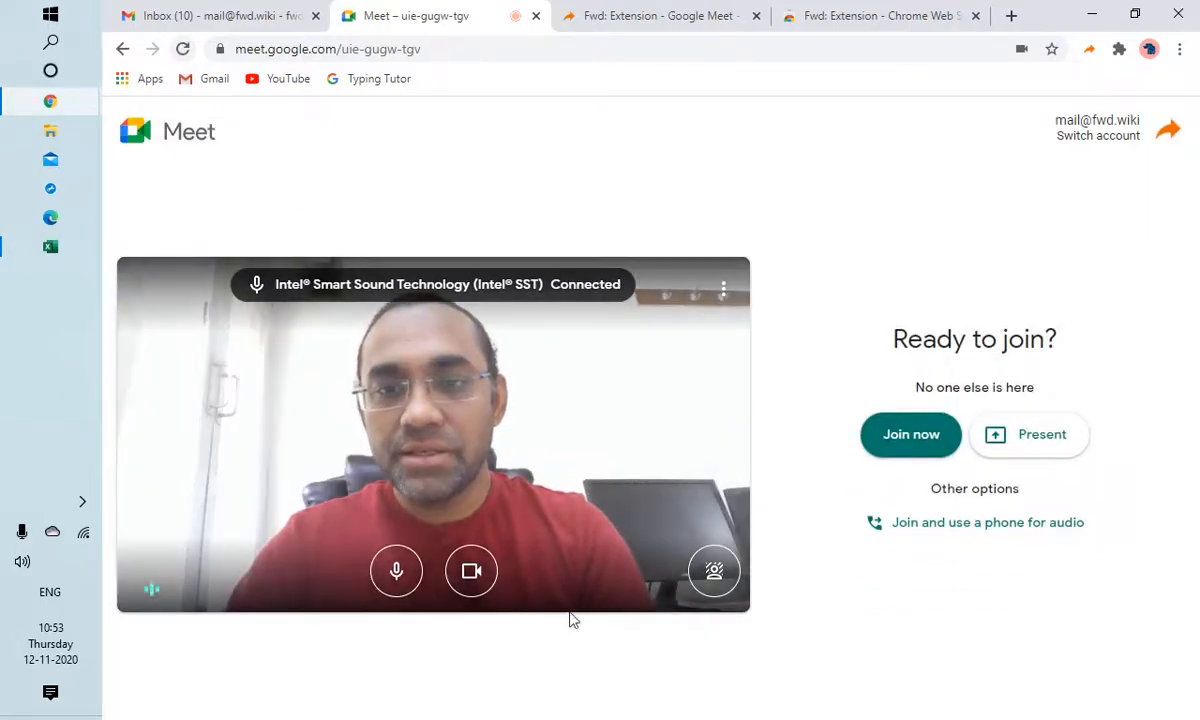
pyautogui.click(472, 572)
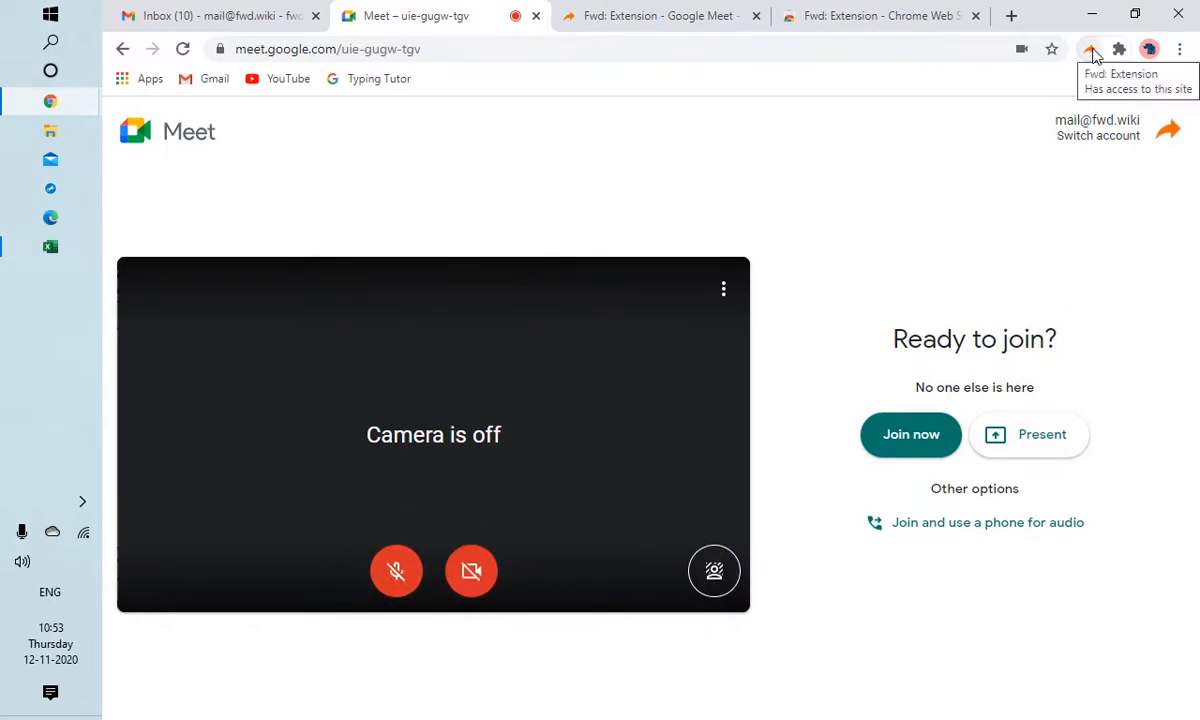
# - Show the Fwd: Extension popup's Google Meet panel over the join screen
pyautogui.click(1088, 48)
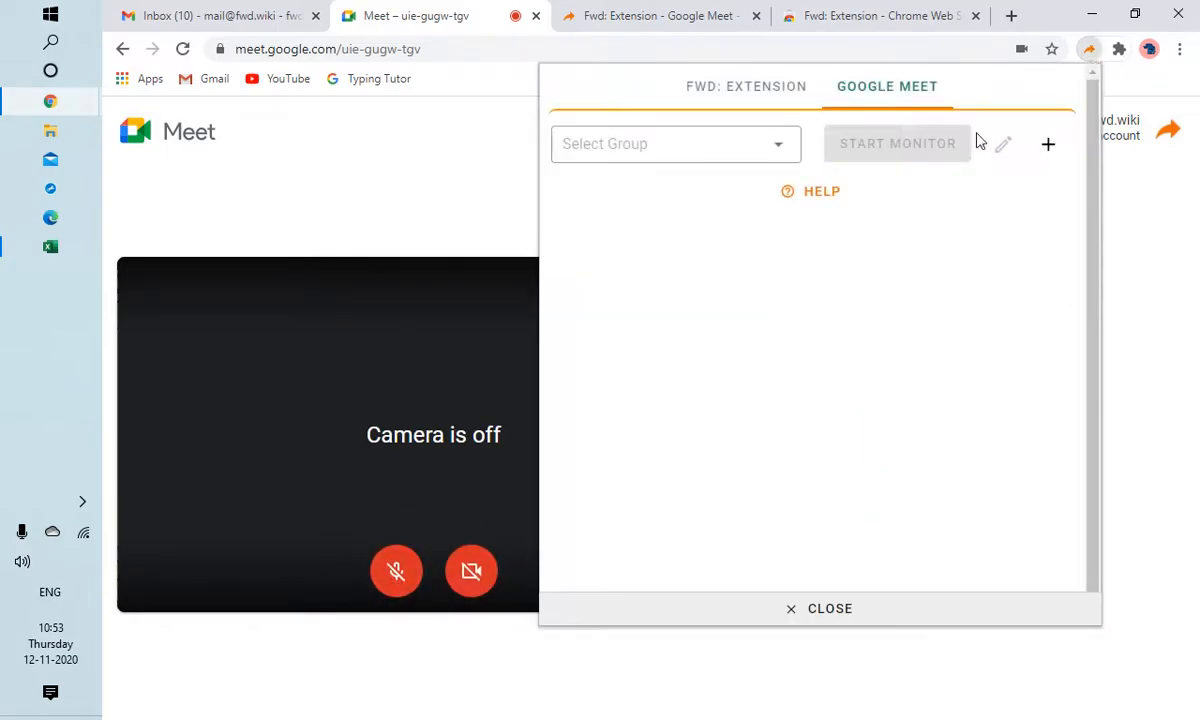
pyautogui.moveTo(700, 170)
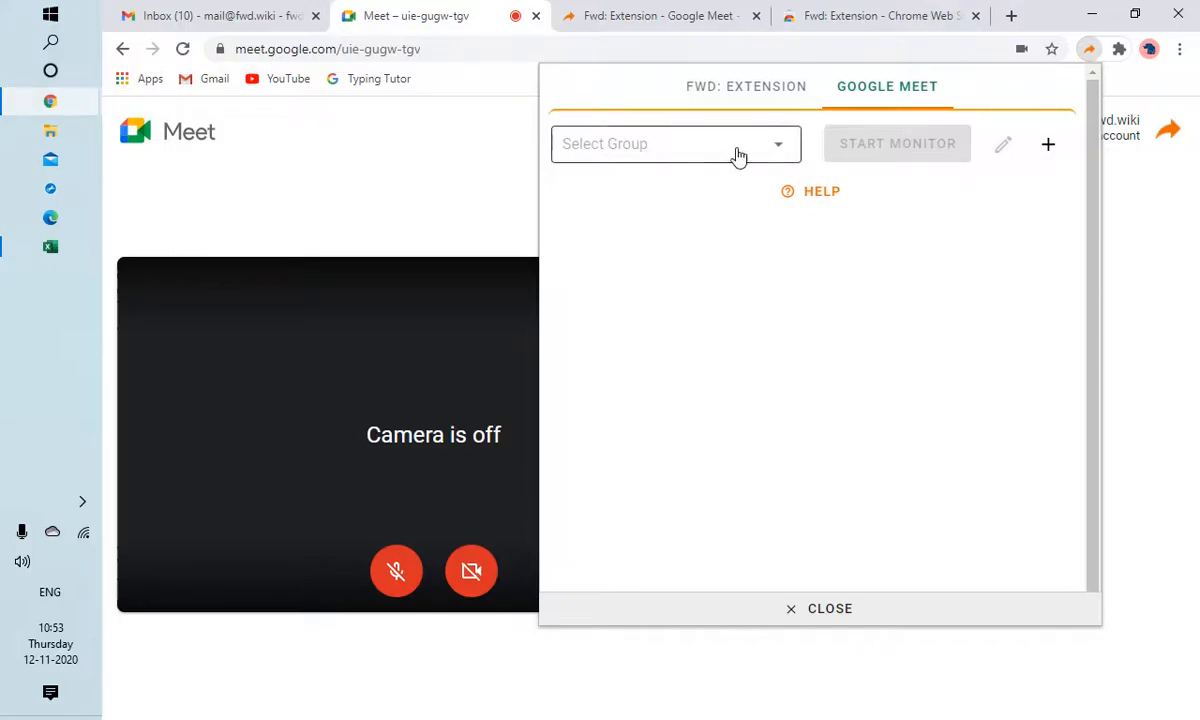
pyautogui.moveTo(924, 206)
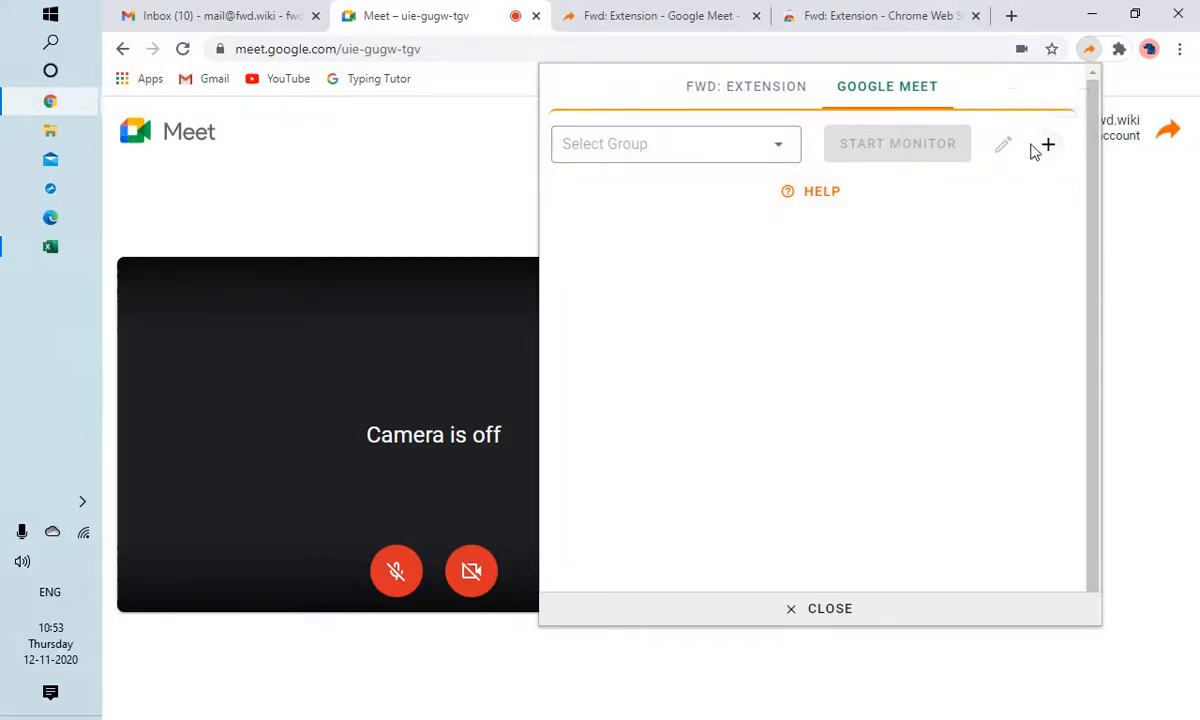
# - Add an attendee group named 'YouTube Video' and check its edit form
pyautogui.click(1048, 144)
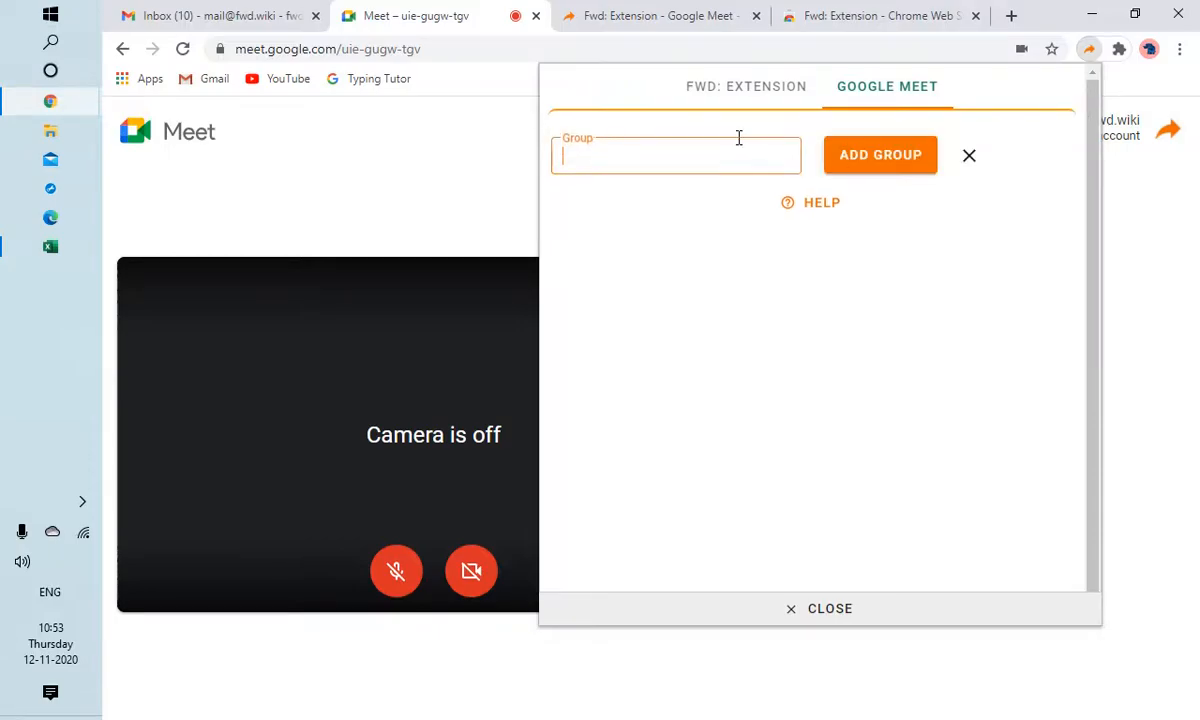
pyautogui.write('YouTube Video')
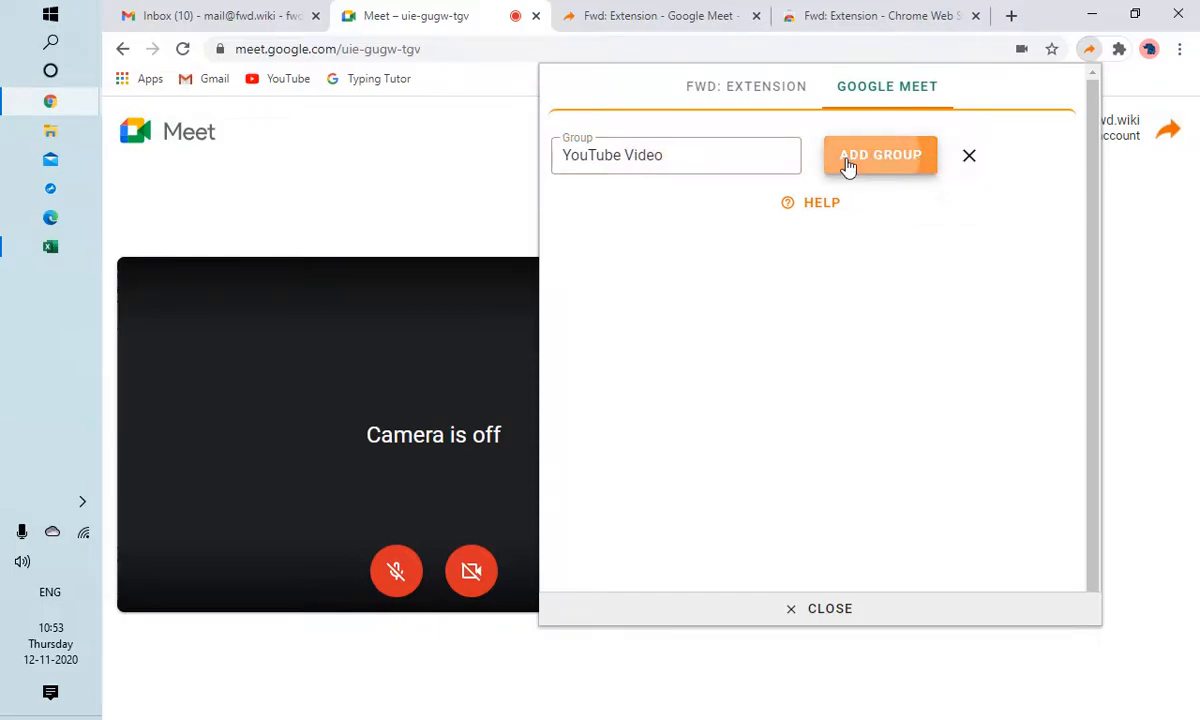
pyautogui.click(880, 156)
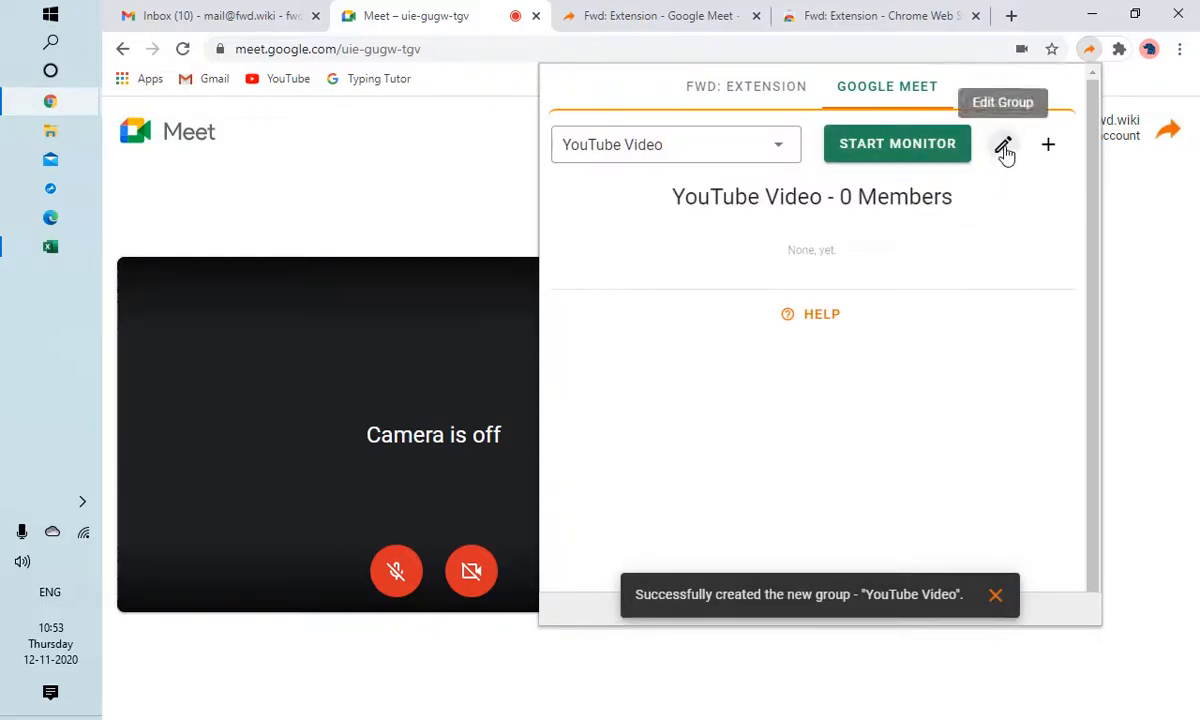
pyautogui.click(1004, 146)
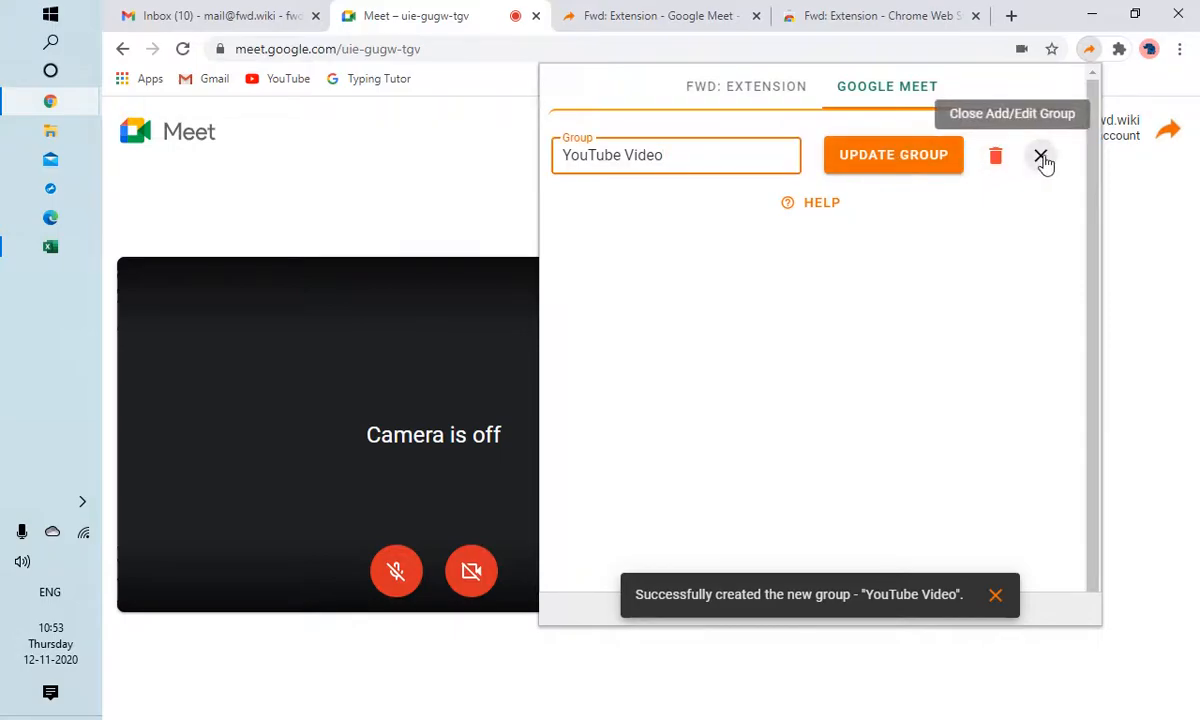
pyautogui.click(1040, 160)
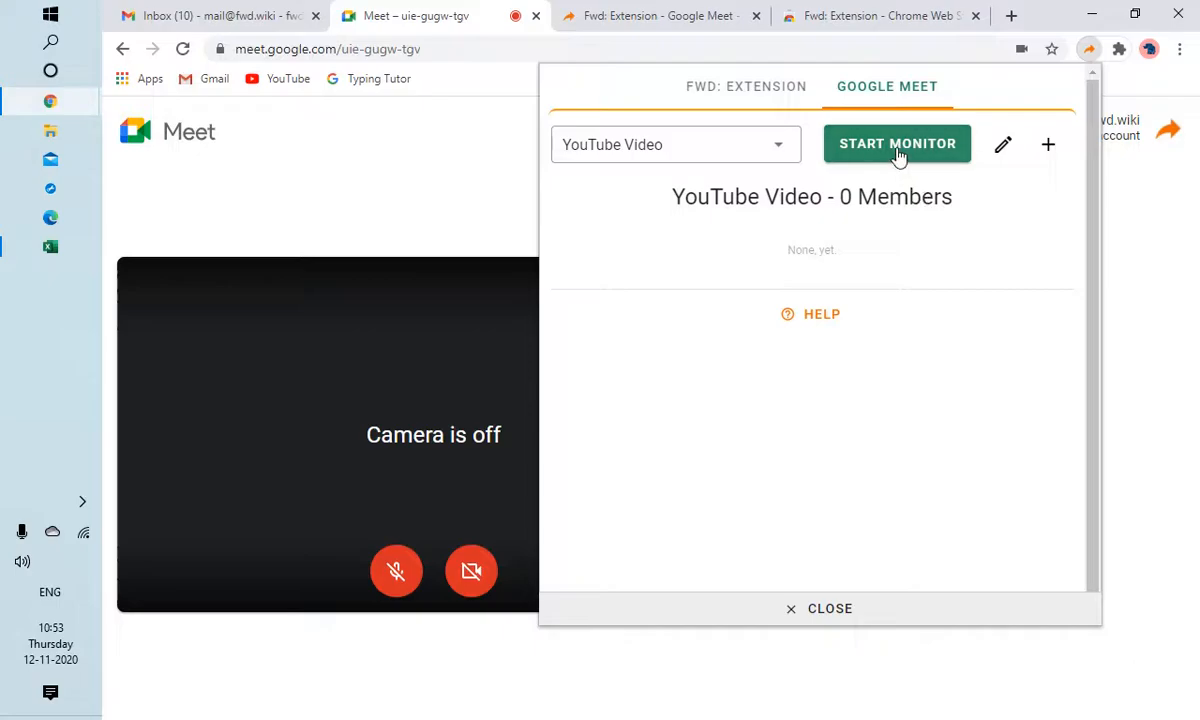
# - Start monitoring attendance with the YouTube Video group
pyautogui.click(898, 144)
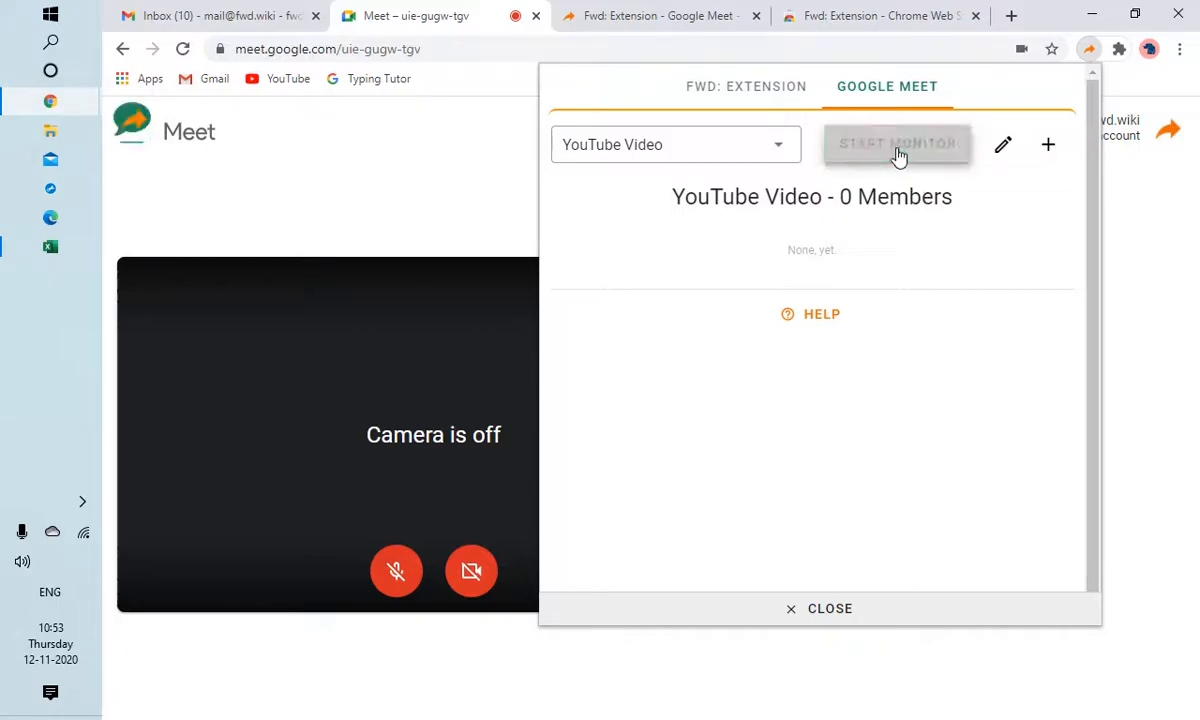
pyautogui.click(898, 144)
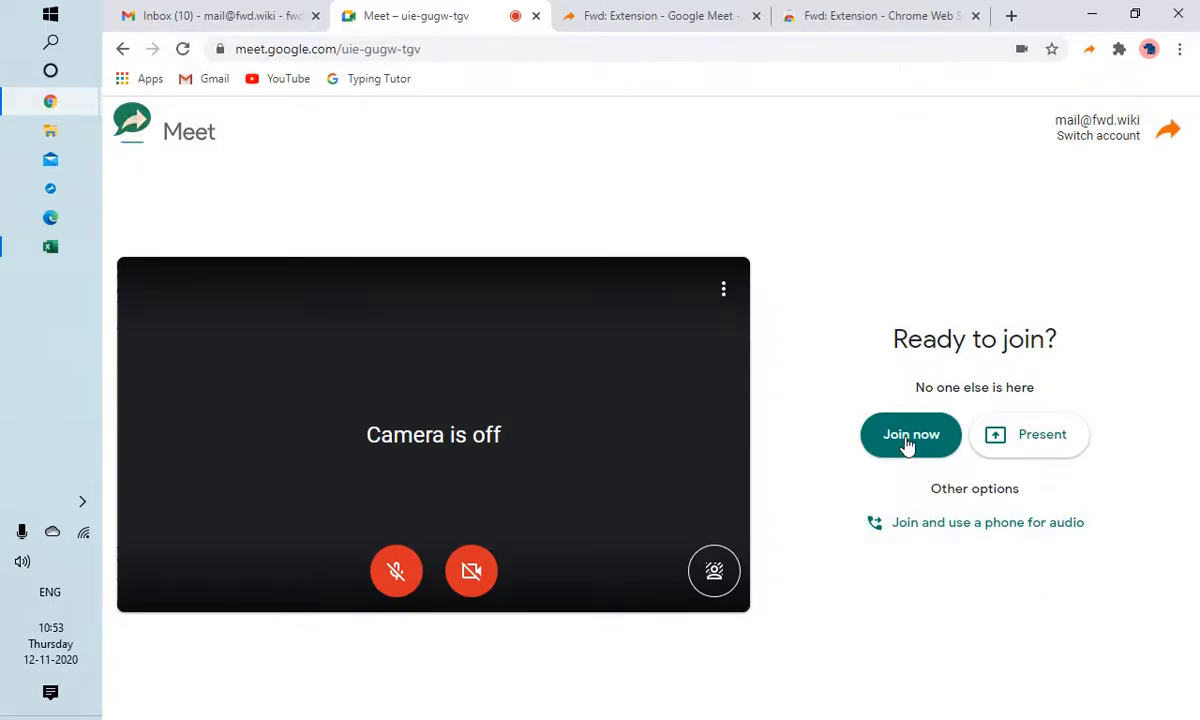
# - Join the meeting from the Ready to join screen
pyautogui.click(910, 434)
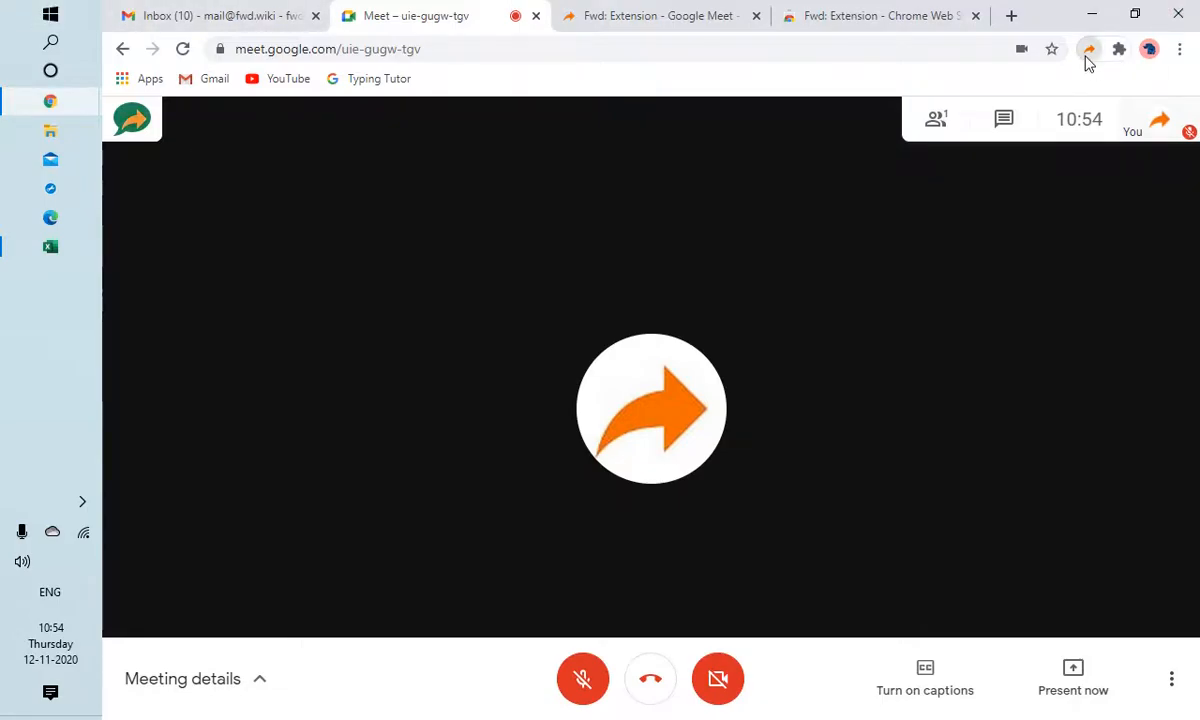
# - Set the extension's Auto Admit option to Anyone
pyautogui.click(1088, 48)
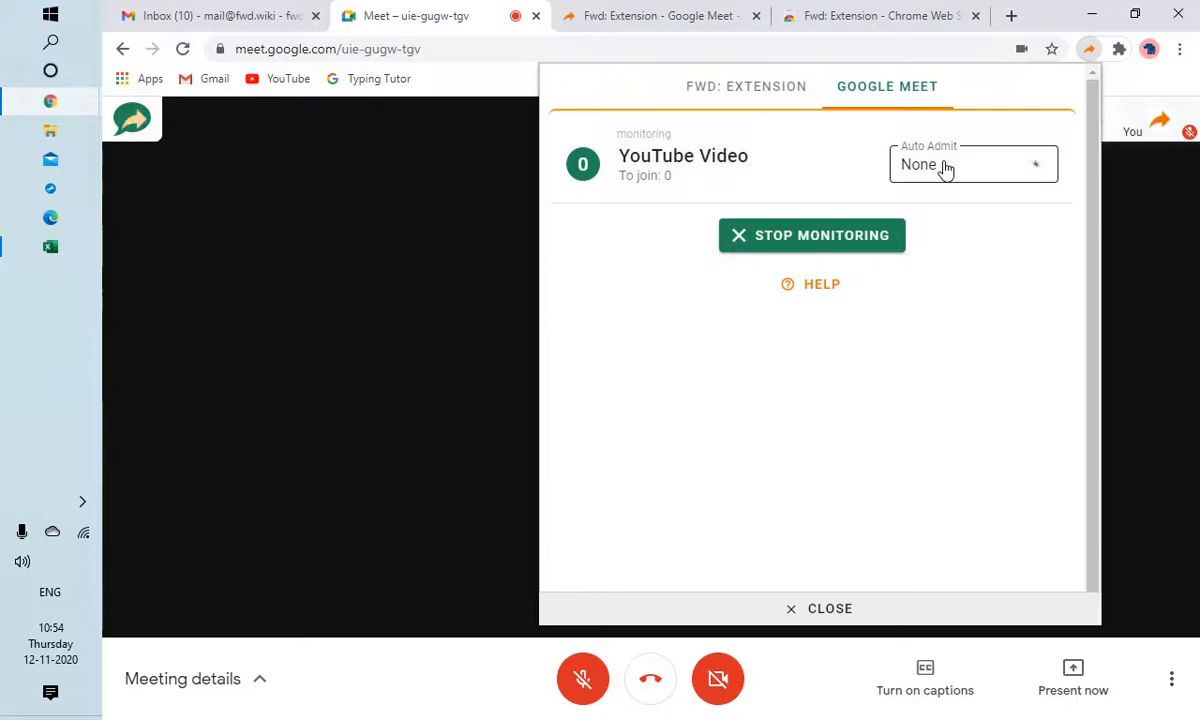
pyautogui.click(970, 164)
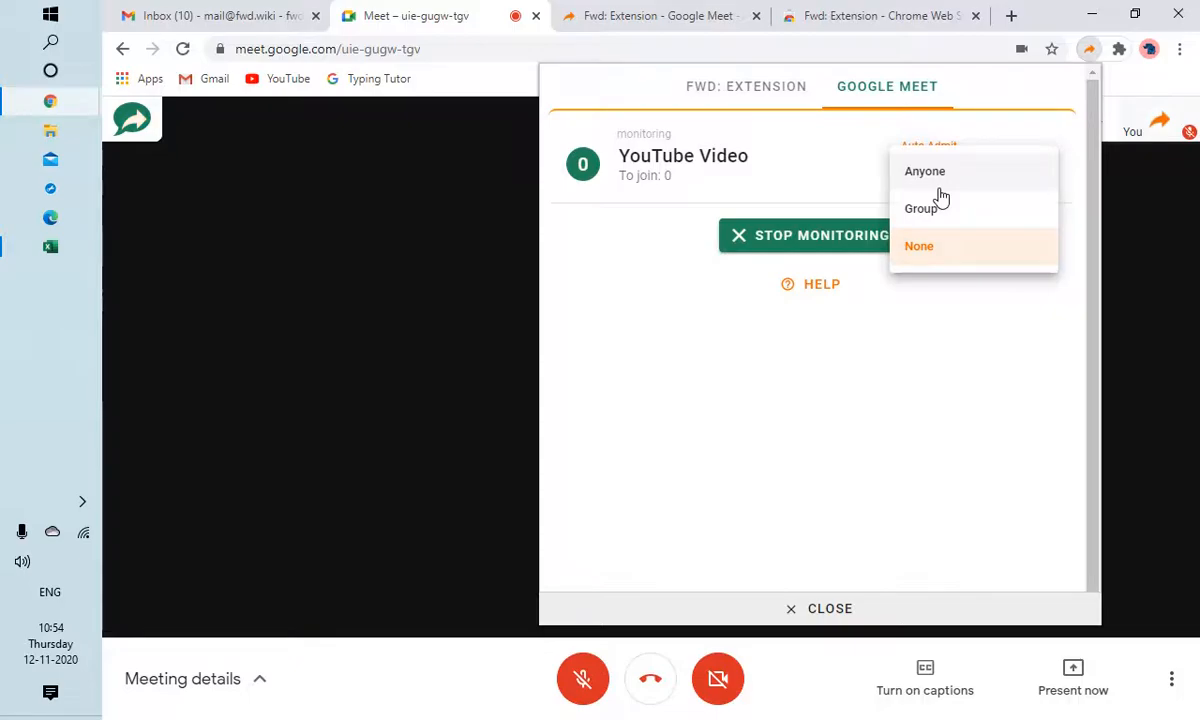
pyautogui.moveTo(938, 180)
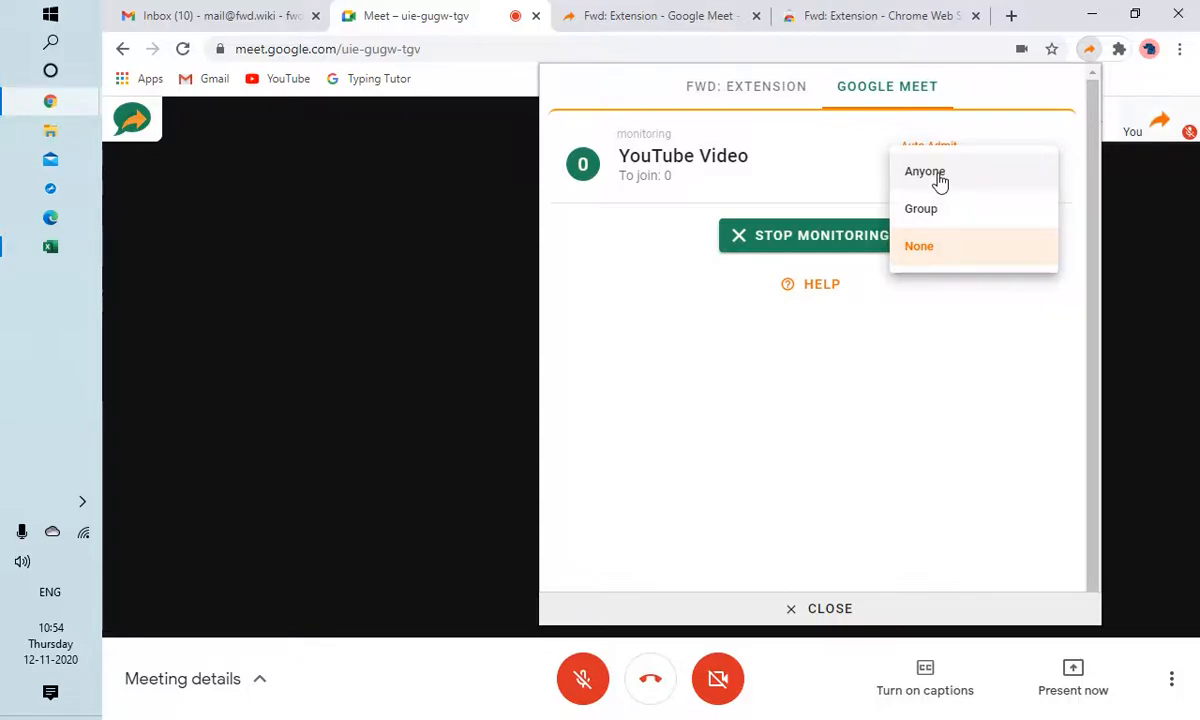
pyautogui.moveTo(936, 210)
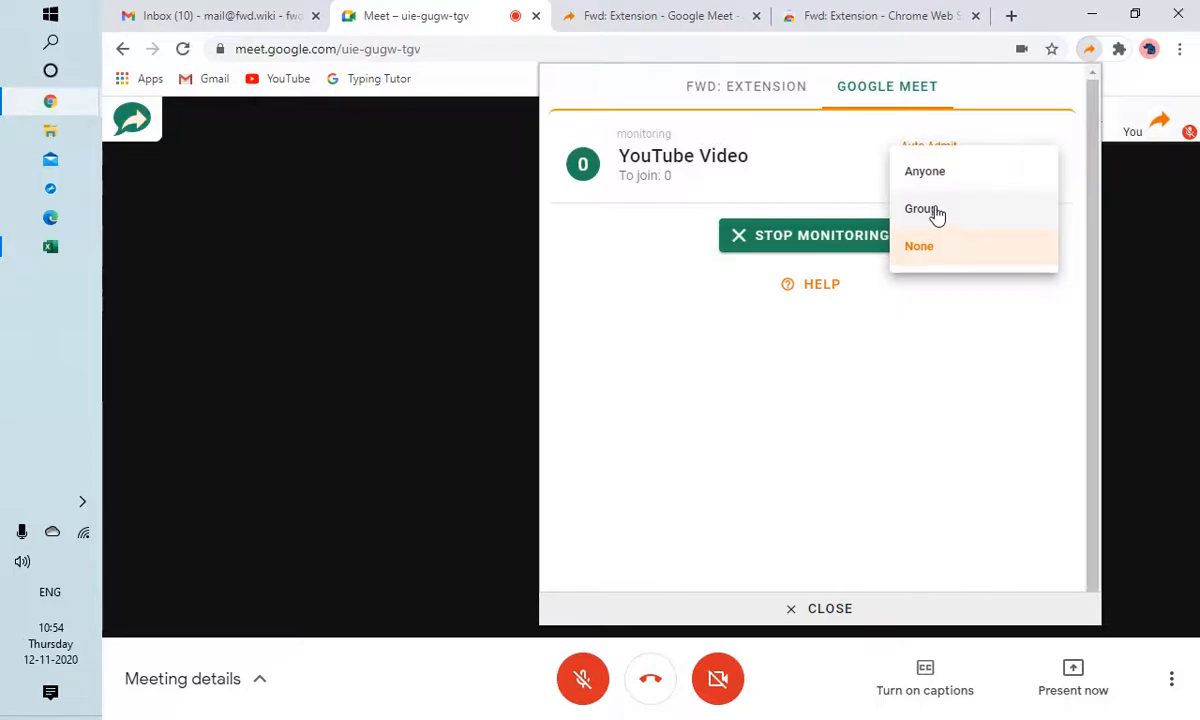
pyautogui.click(924, 172)
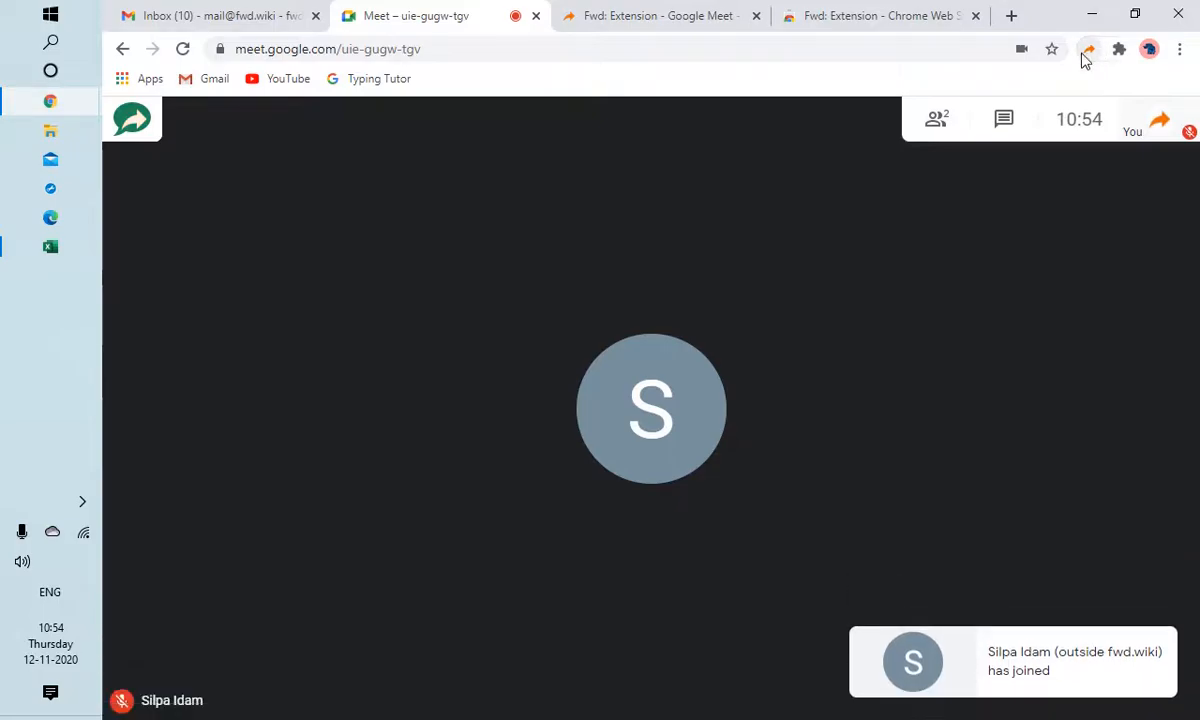
# - Check the attendance monitor panel while participants are auto-admitted
pyautogui.click(1088, 48)
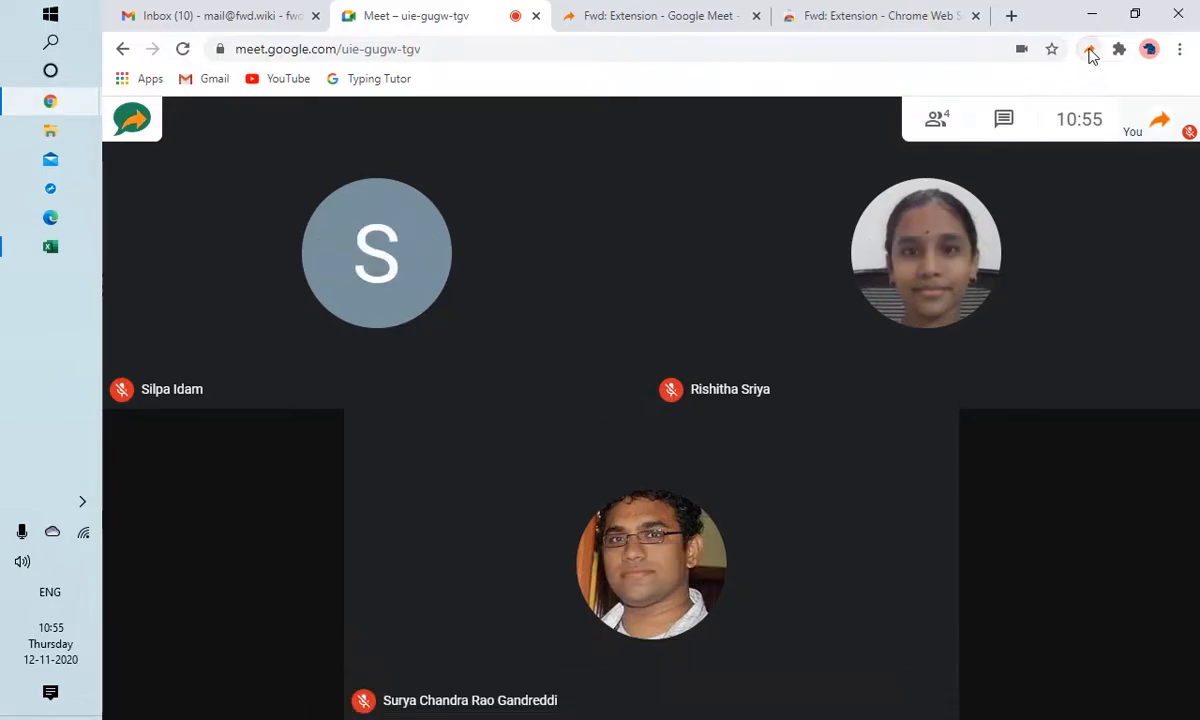
# - View the attendance monitor's list of participants with their join and leave times
pyautogui.click(1088, 48)
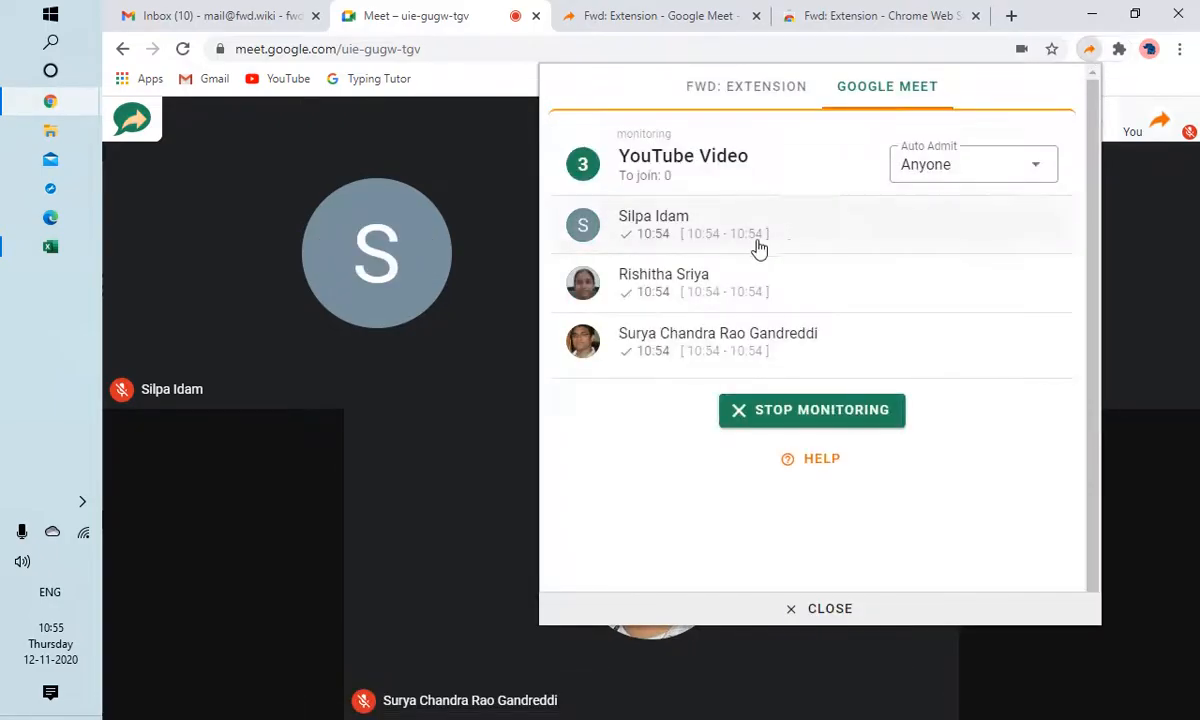
pyautogui.moveTo(680, 384)
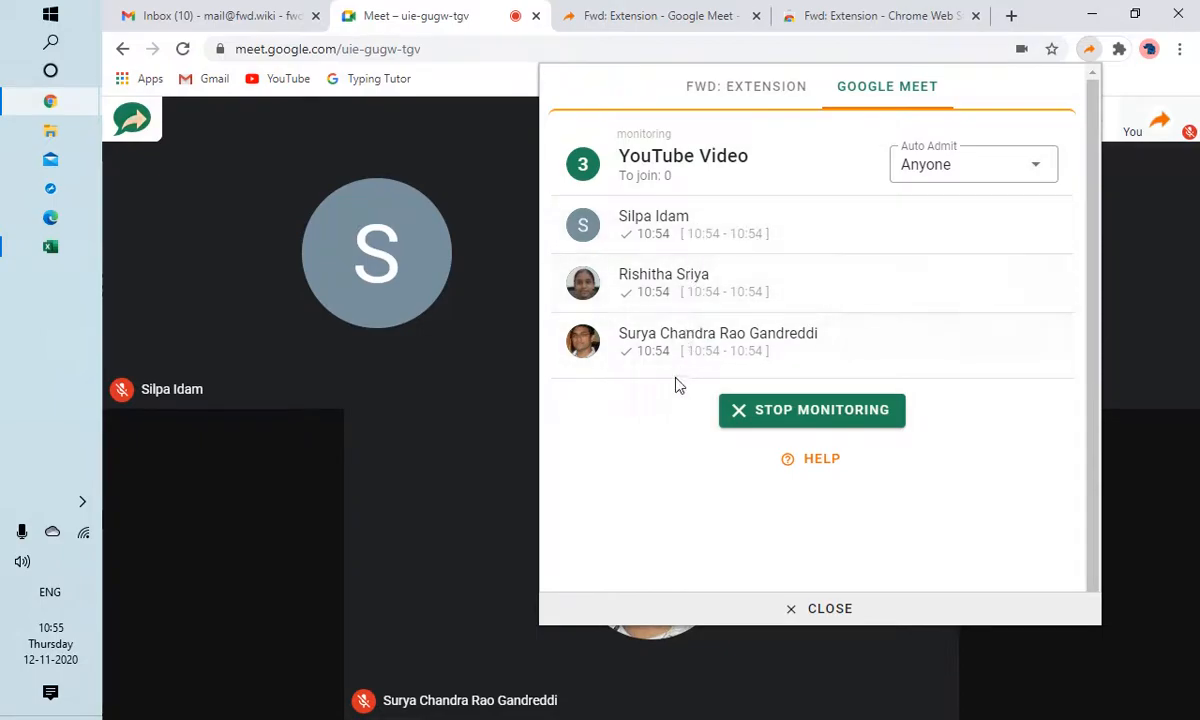
pyautogui.moveTo(530, 386)
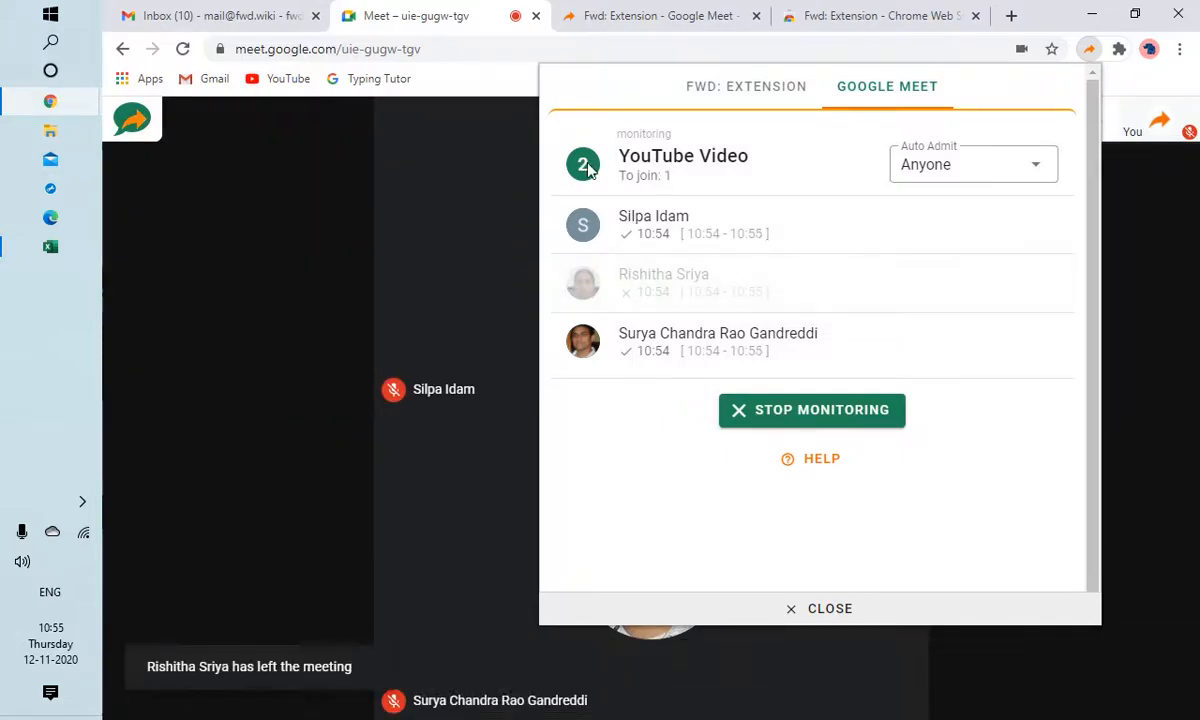
pyautogui.moveTo(668, 236)
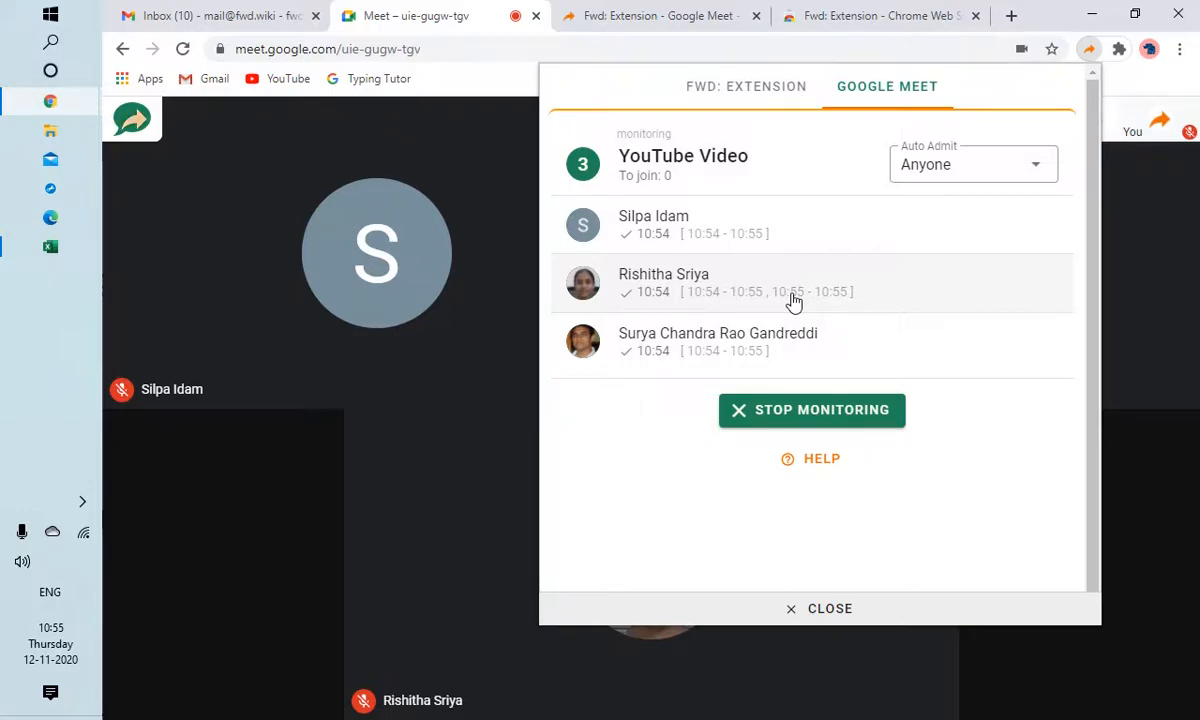
pyautogui.moveTo(1088, 48)
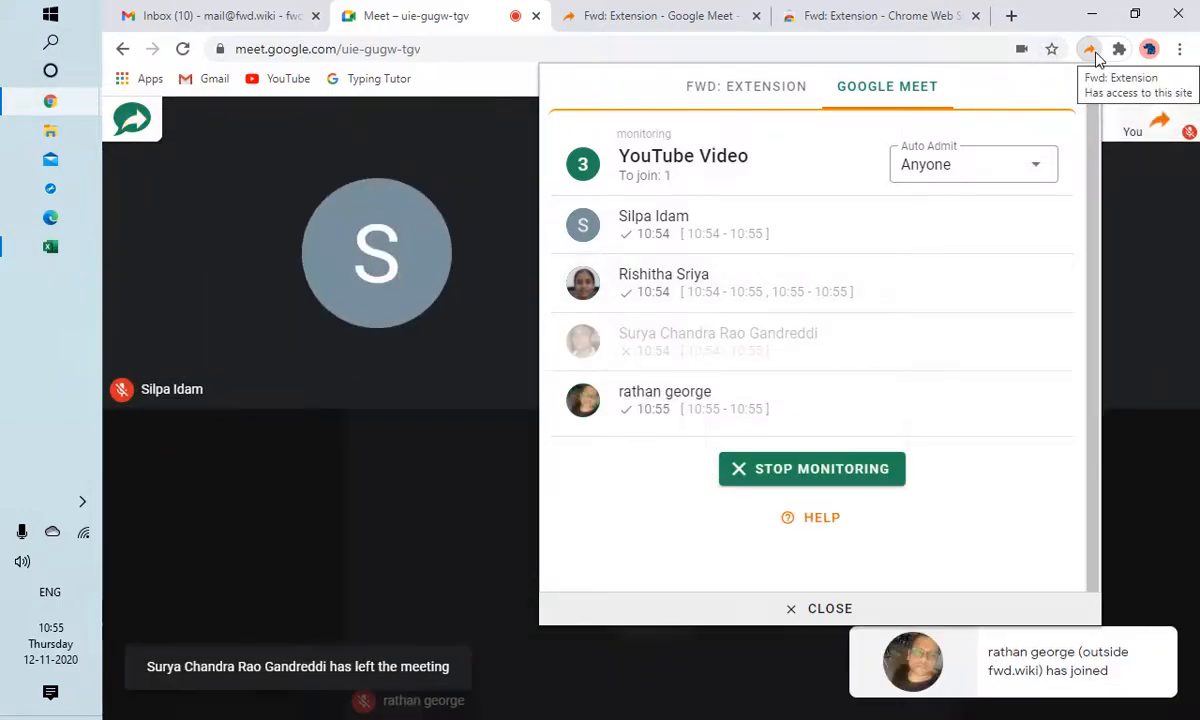
pyautogui.moveTo(660, 364)
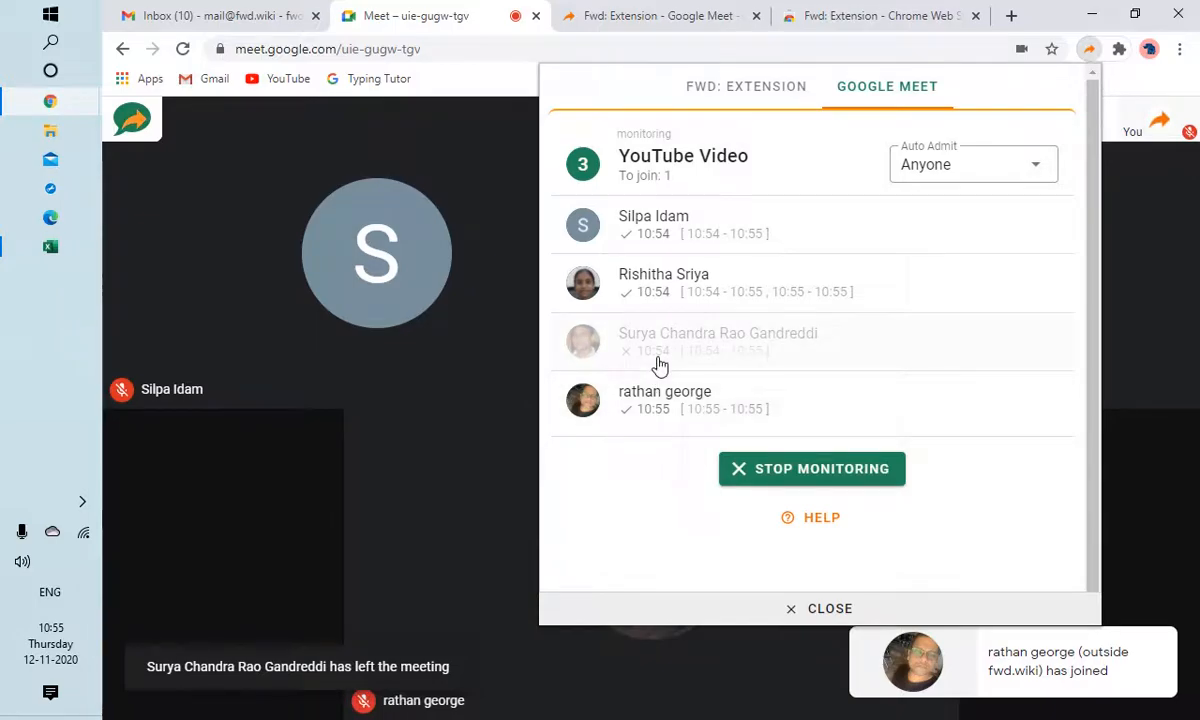
pyautogui.moveTo(724, 408)
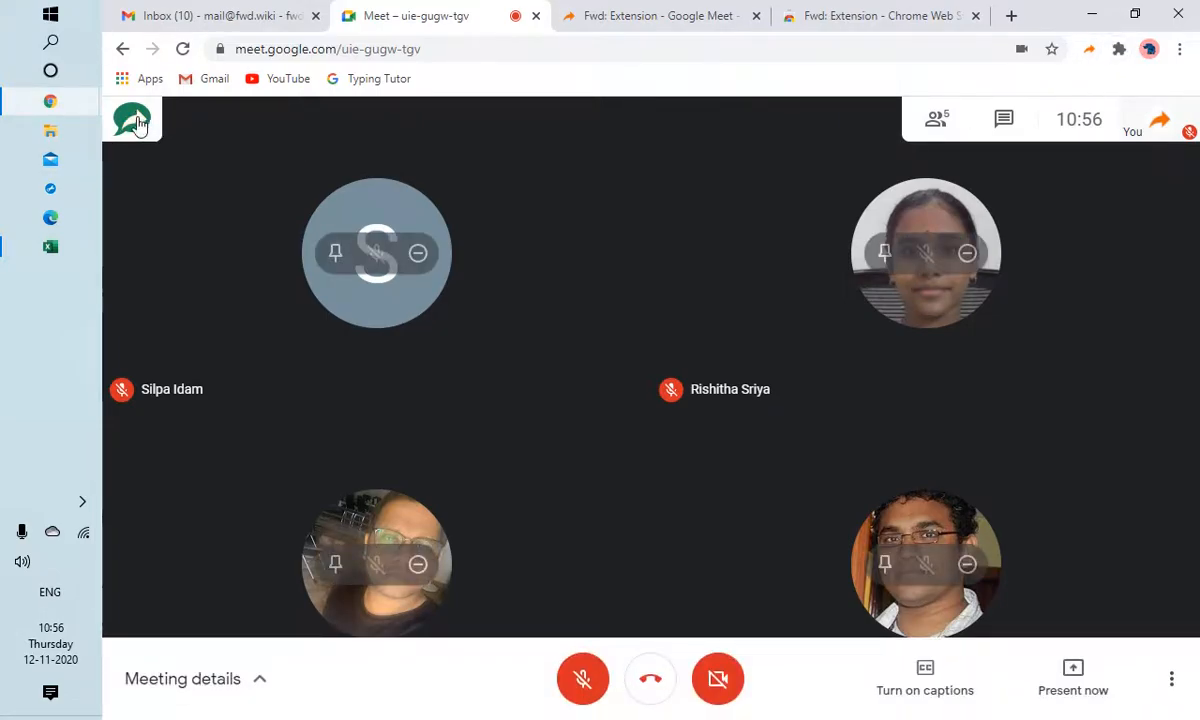
pyautogui.click(132, 118)
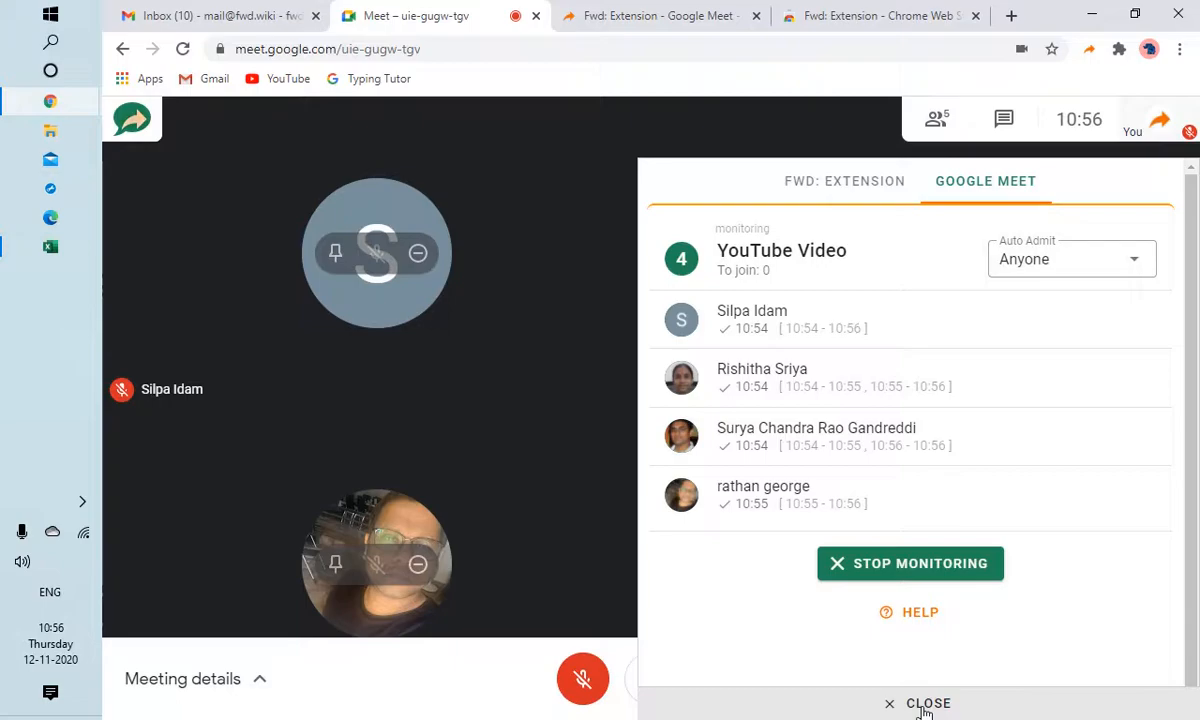
pyautogui.click(916, 704)
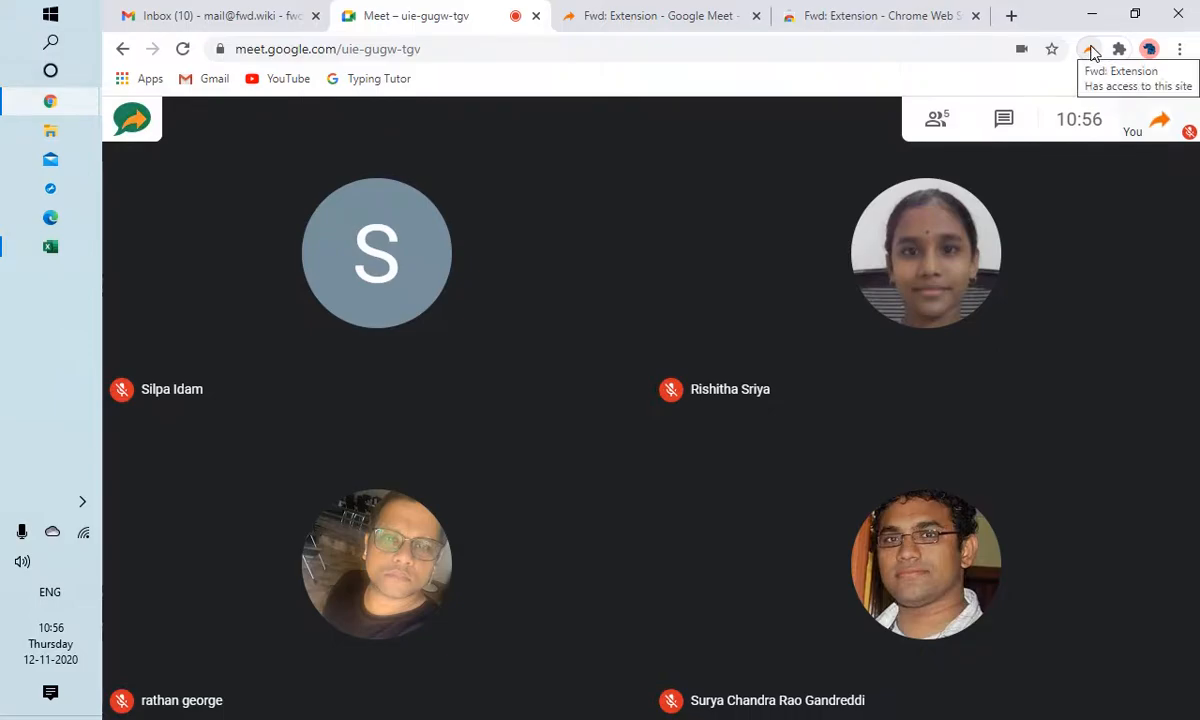
pyautogui.click(1088, 48)
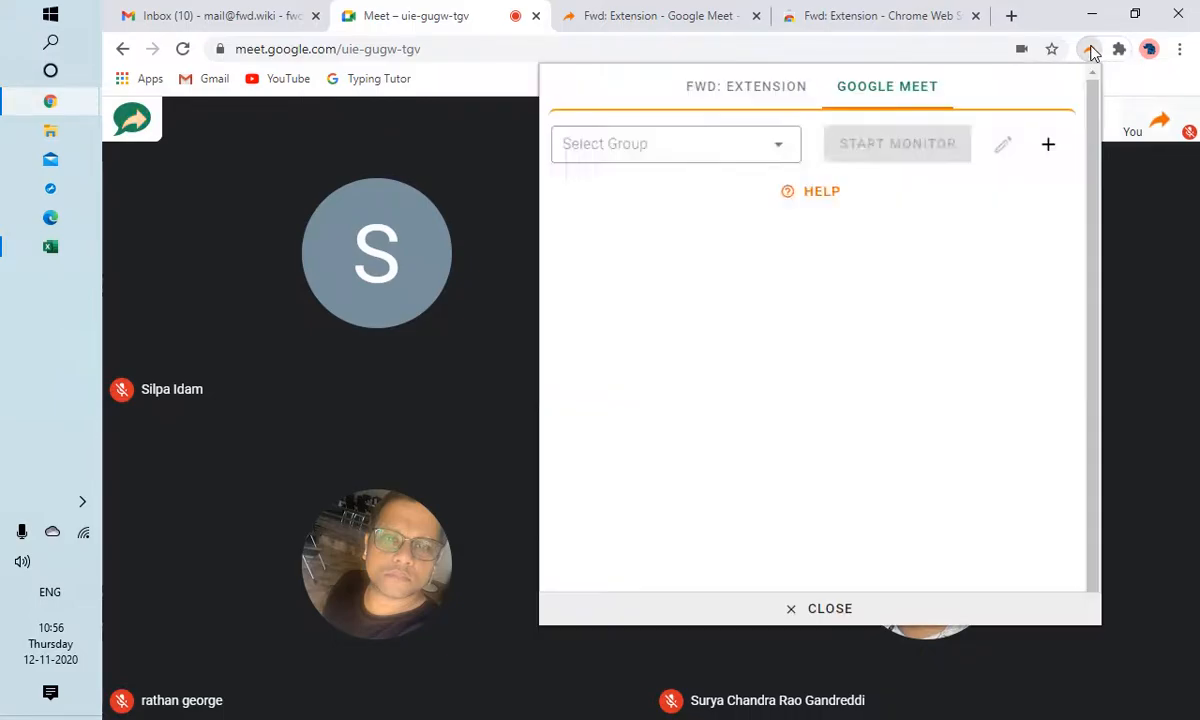
pyautogui.click(896, 144)
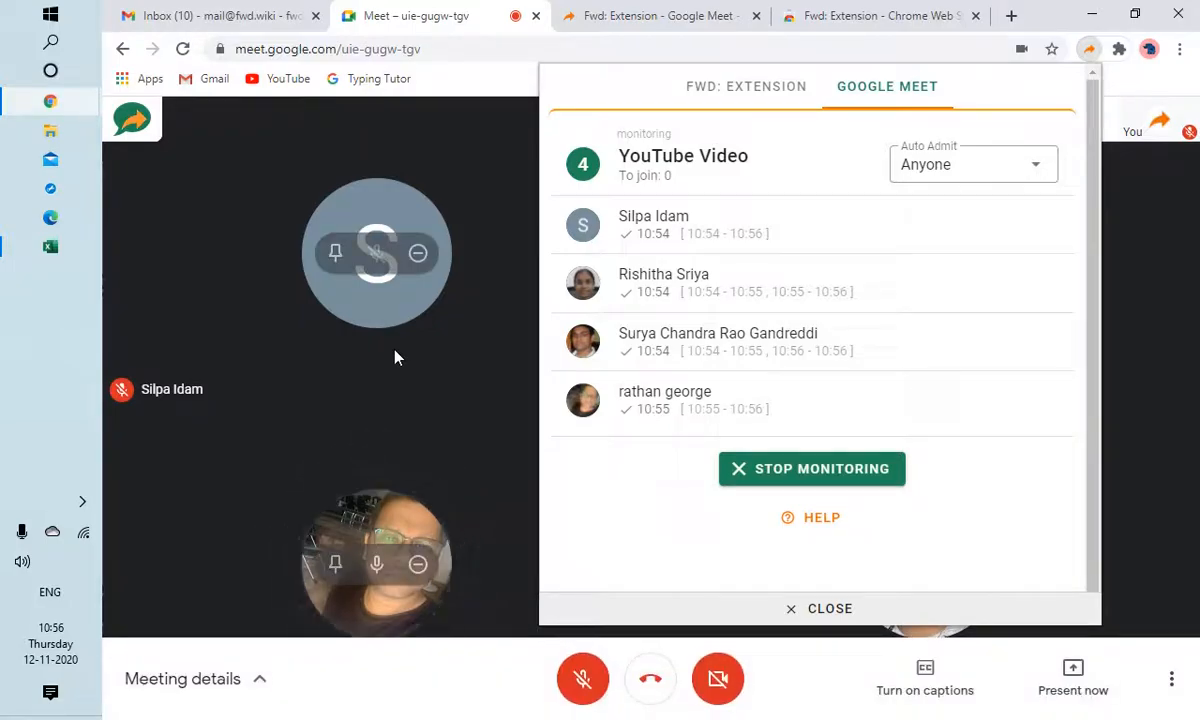
pyautogui.moveTo(294, 442)
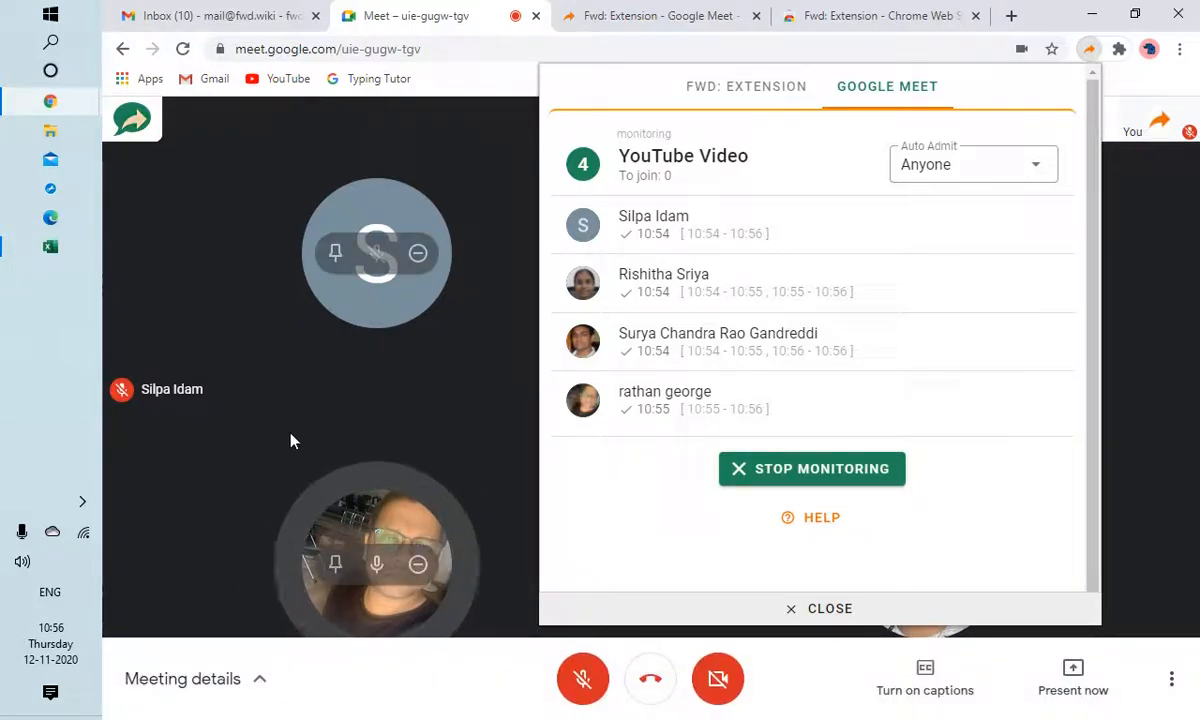
pyautogui.moveTo(336, 564)
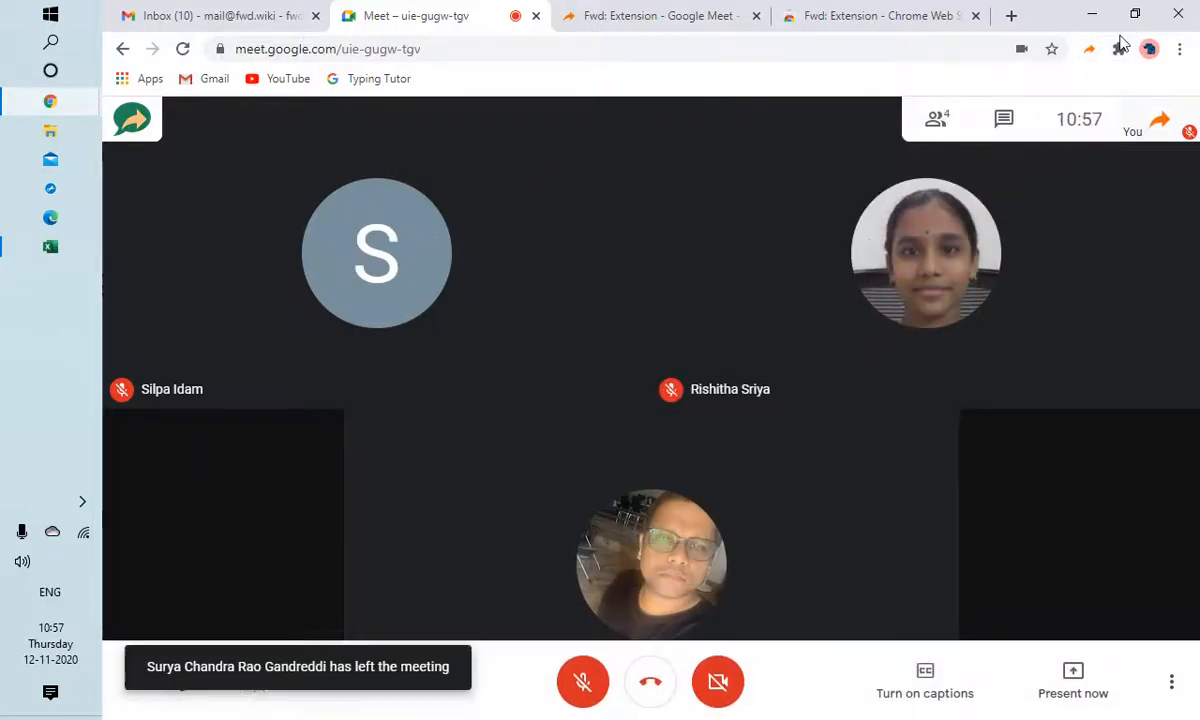
pyautogui.click(1088, 48)
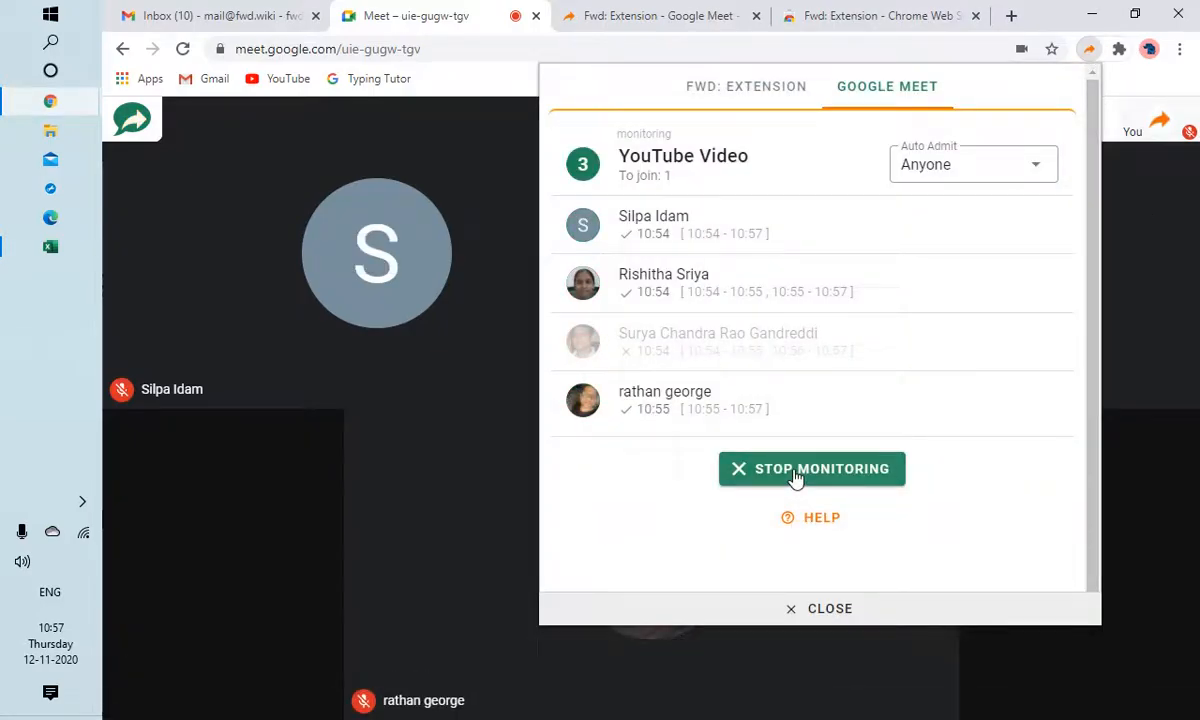
# - Stop monitoring so the HTML attendance report downloads, and view the downloaded report
pyautogui.click(812, 468)
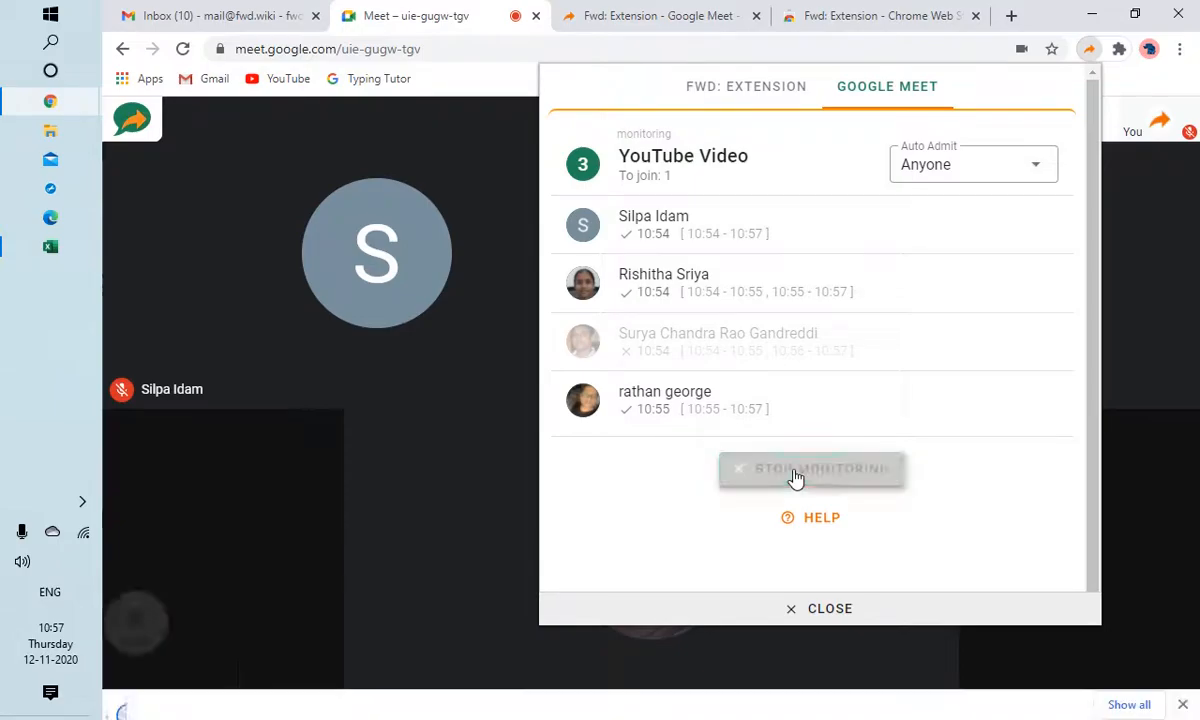
pyautogui.click(810, 468)
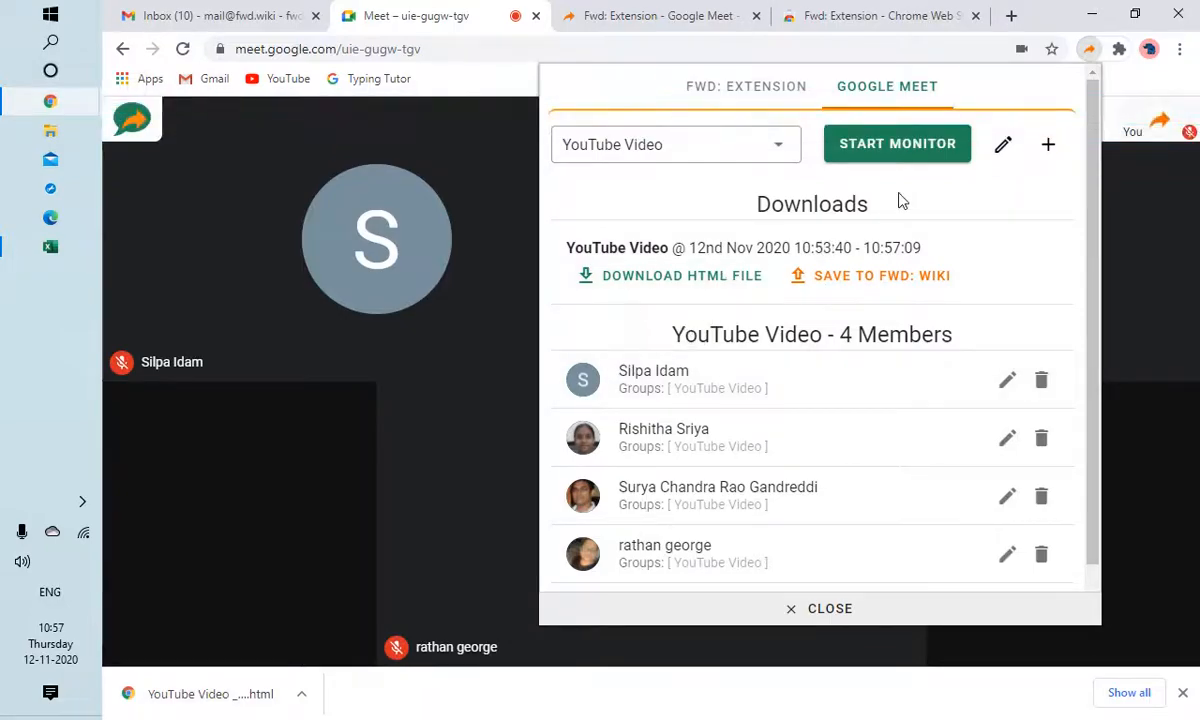
pyautogui.click(670, 276)
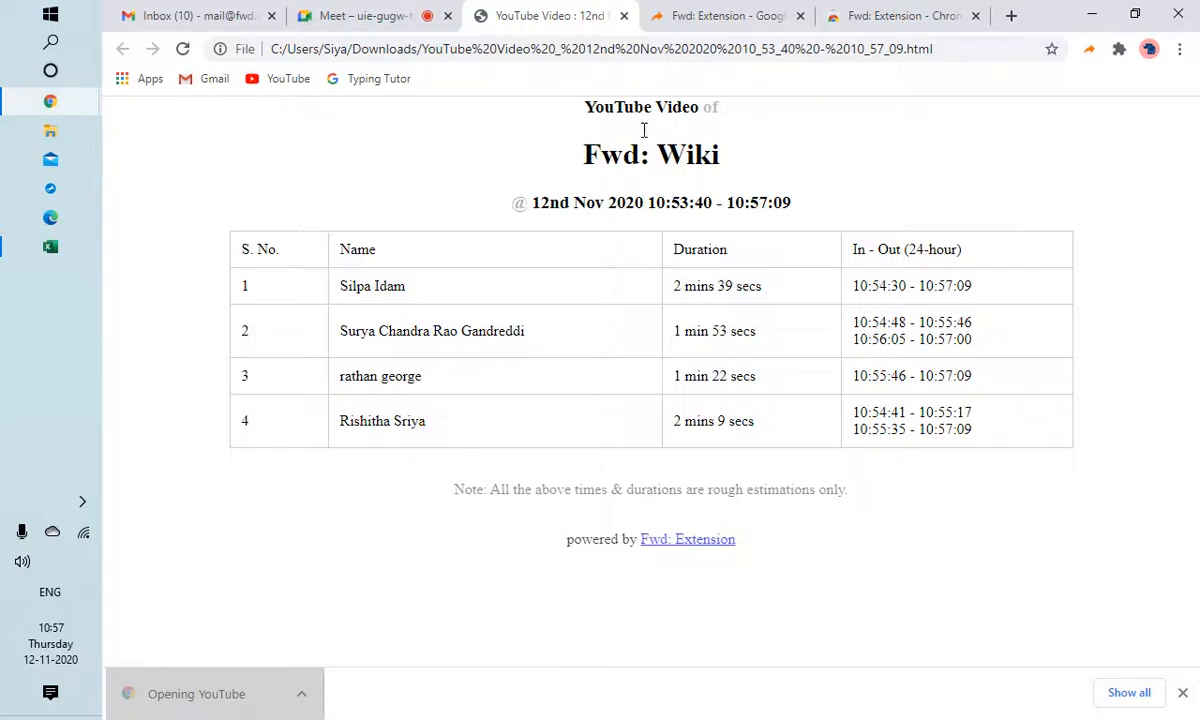
# - Highlight the report's YouTube Video title and Fwd: Wiki heading, then go back to the Meet call
pyautogui.doubleClick(640, 108)
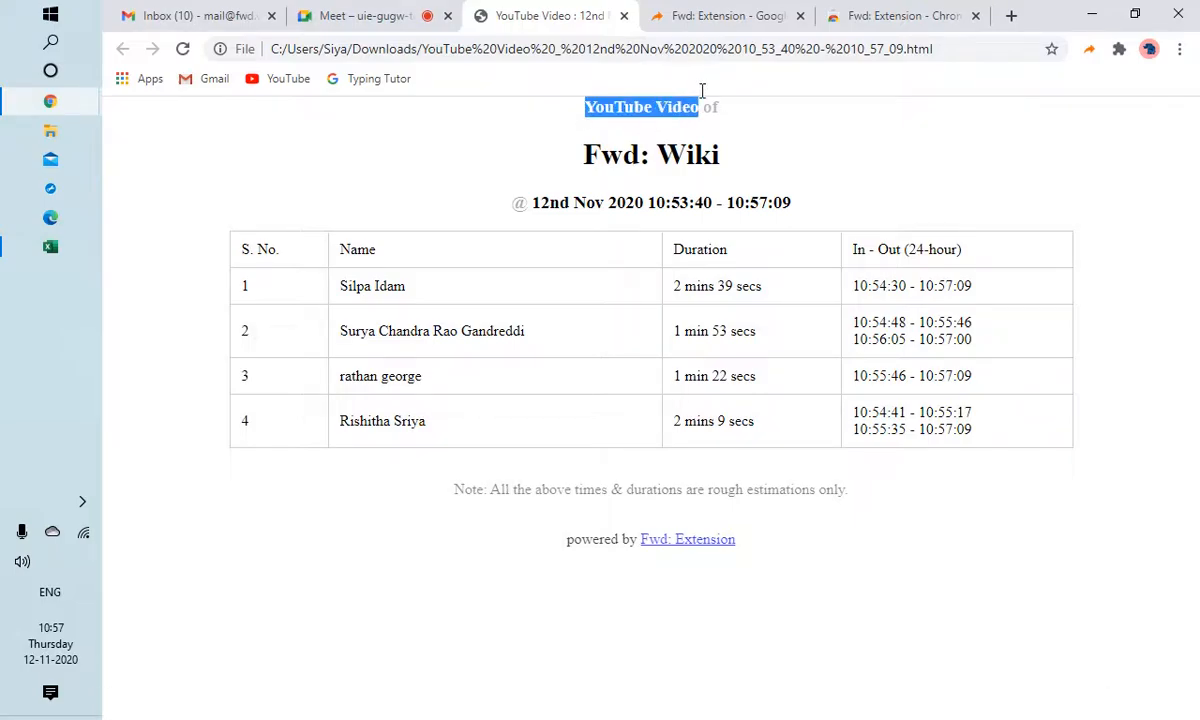
pyautogui.doubleClick(610, 154)
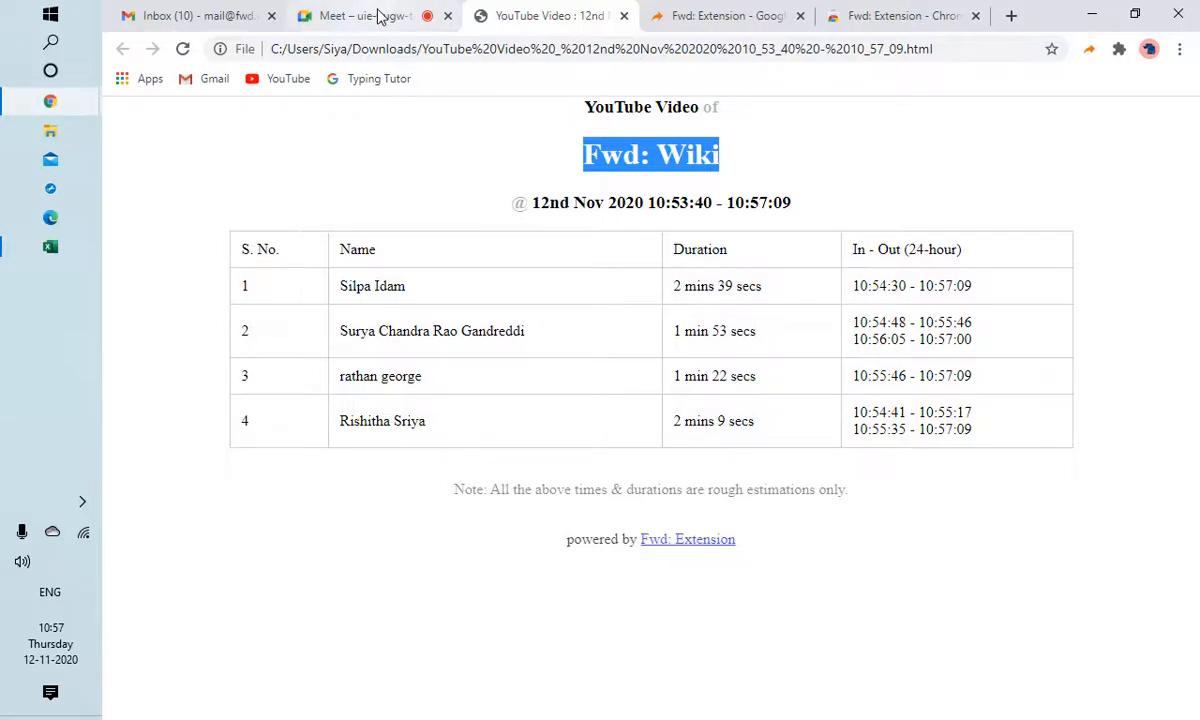
pyautogui.click(360, 16)
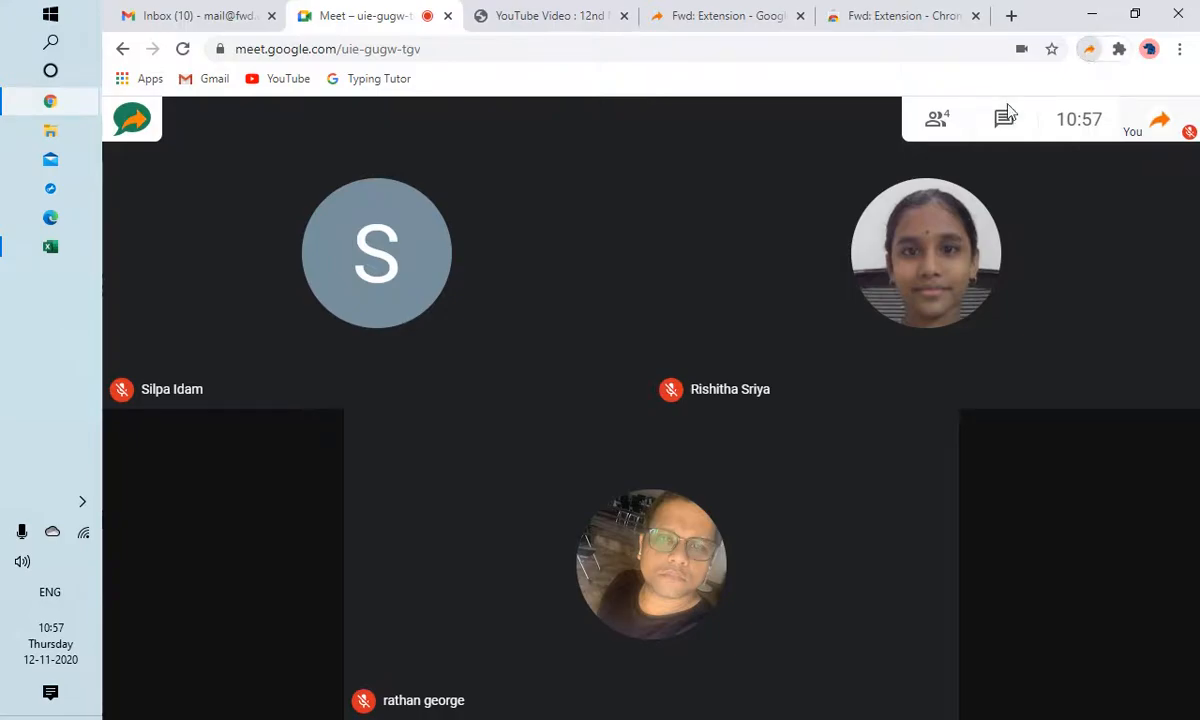
# - Show the saved YouTube Video session with its report download and four group members
pyautogui.click(1088, 48)
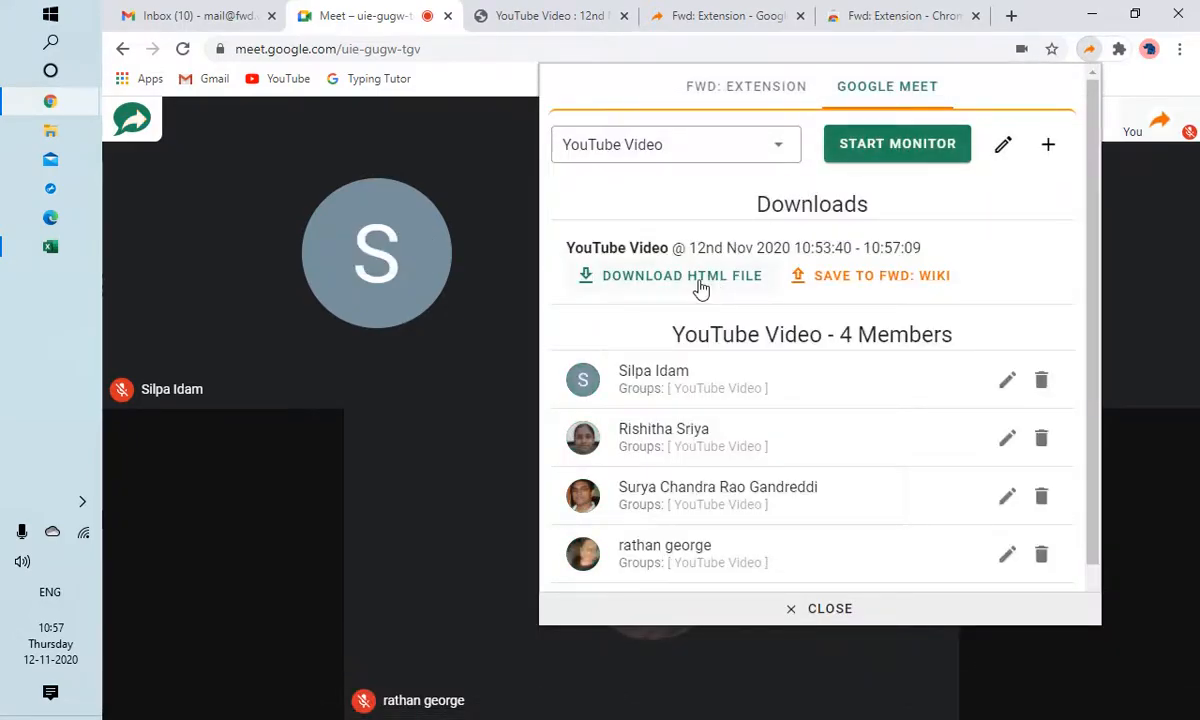
pyautogui.moveTo(820, 290)
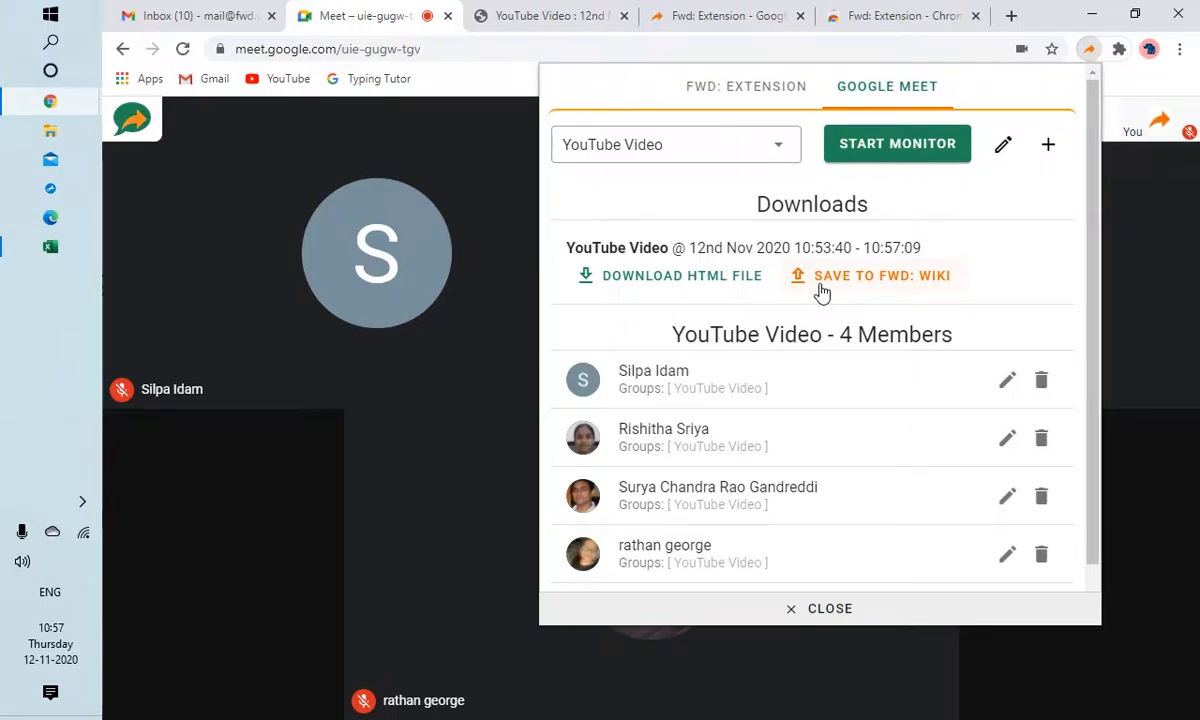